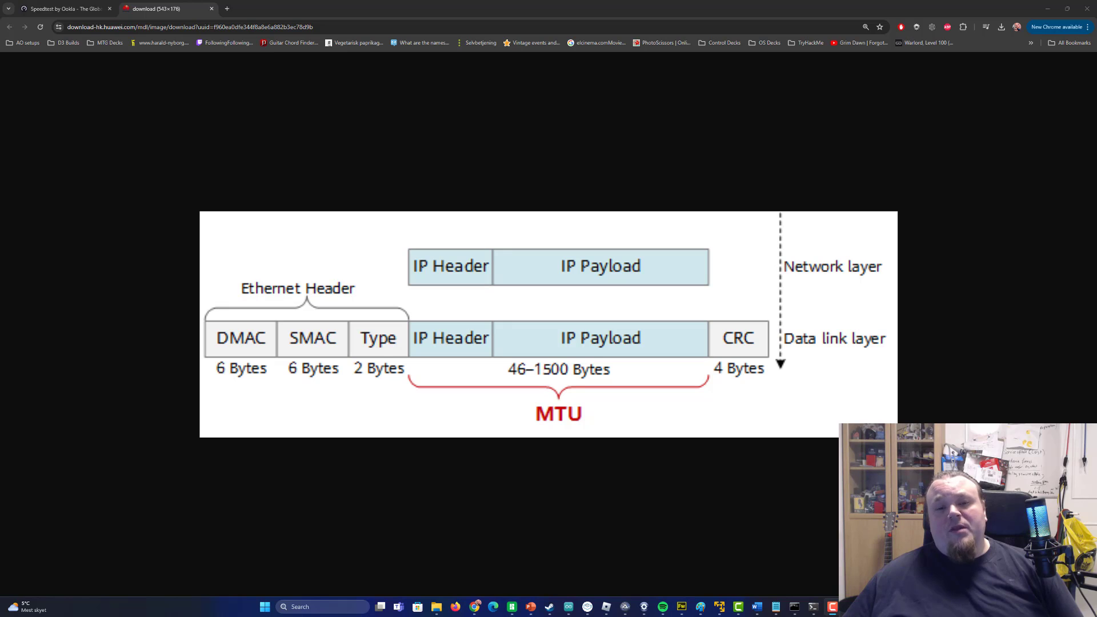
mouse_move(791, 375)
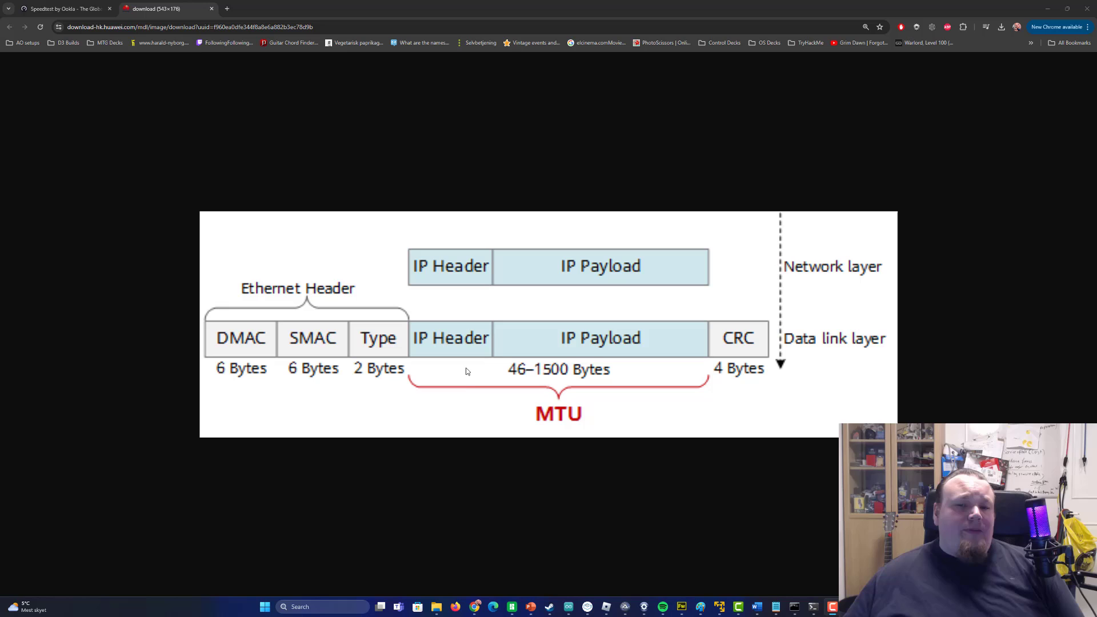
mouse_move(482, 396)
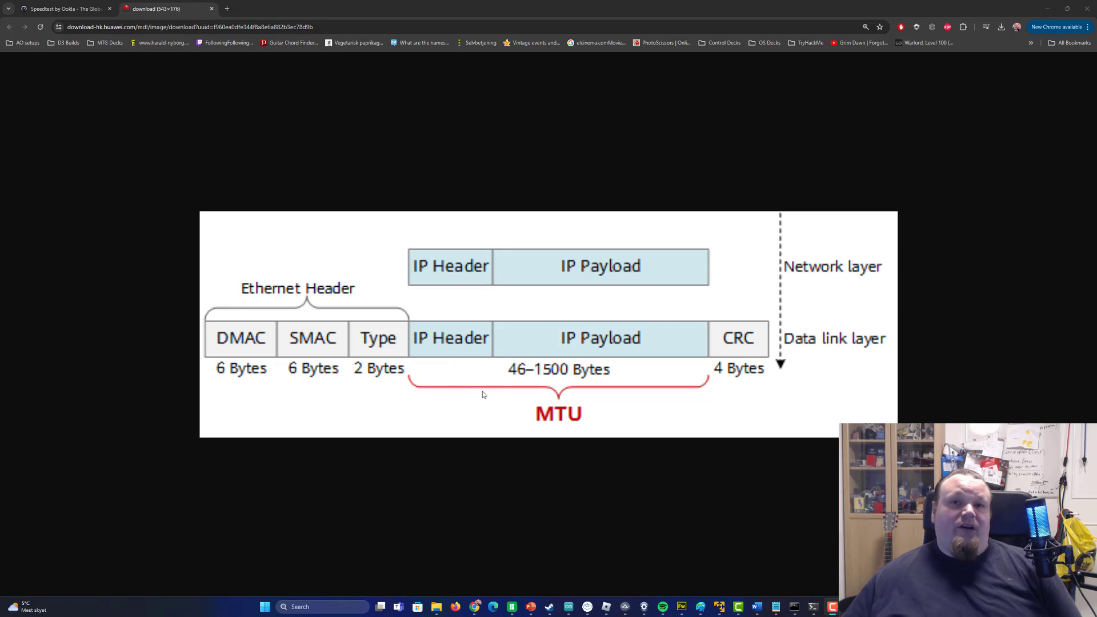
mouse_move(730, 459)
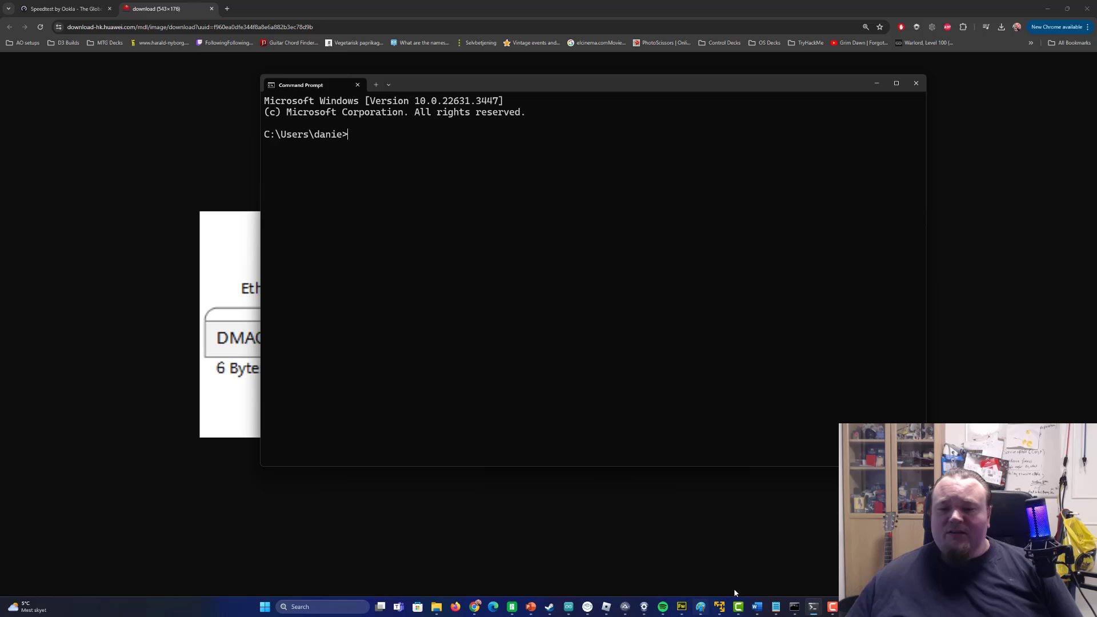
mouse_move(675, 284)
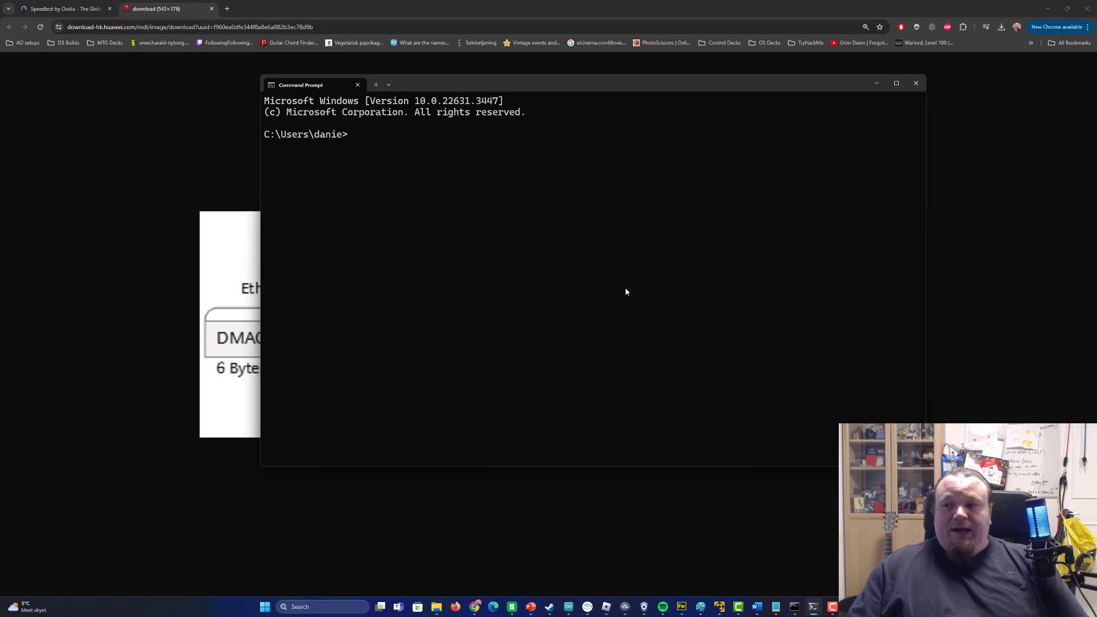
Run 'netsh interface ipv4 show subinterfaces' to list each interface's MTU, Ethernet at 1500.
text(netsh)
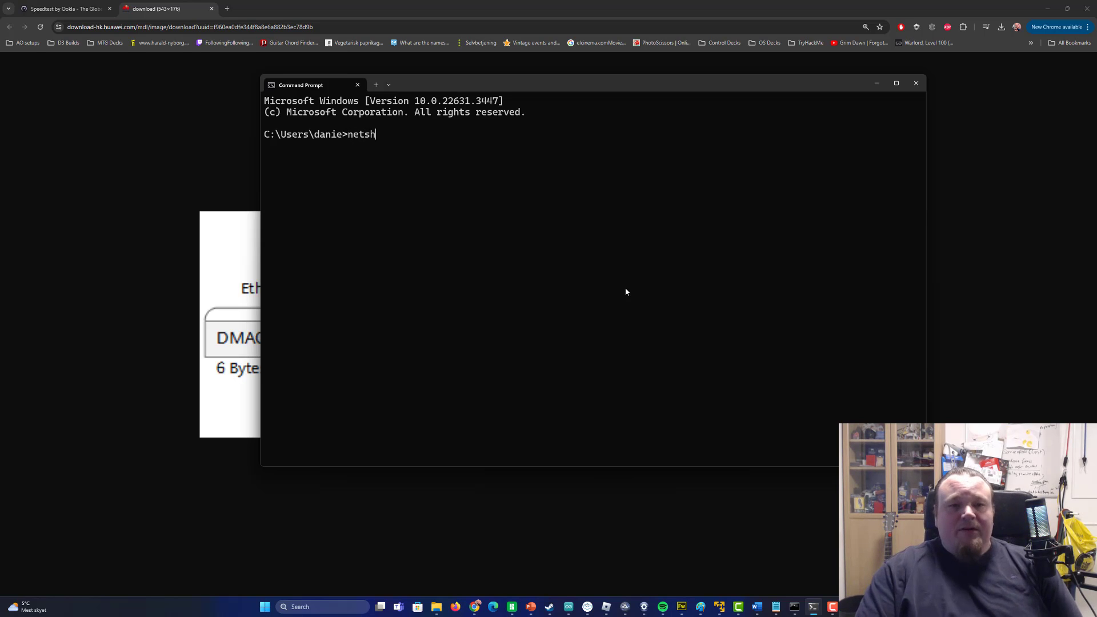
text(int)
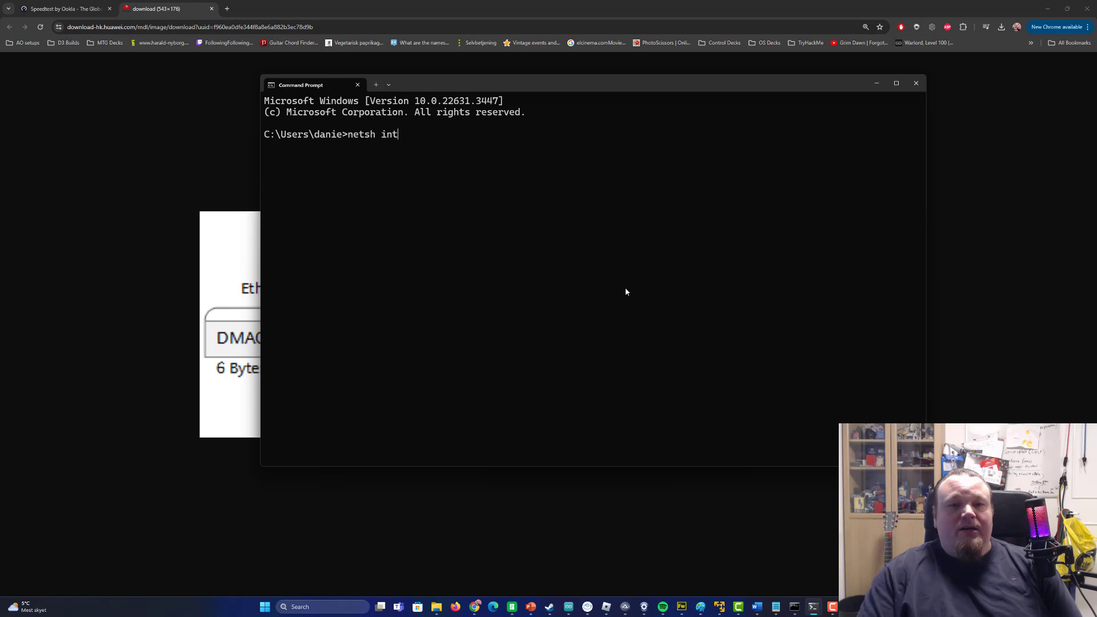
text(erface)
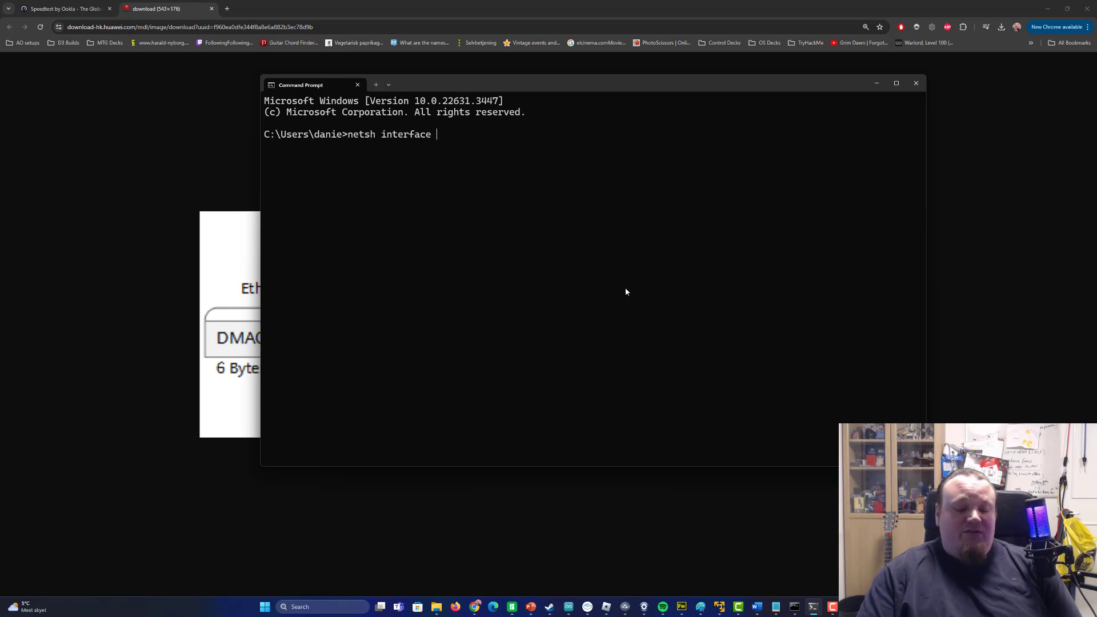
text(ipv4)
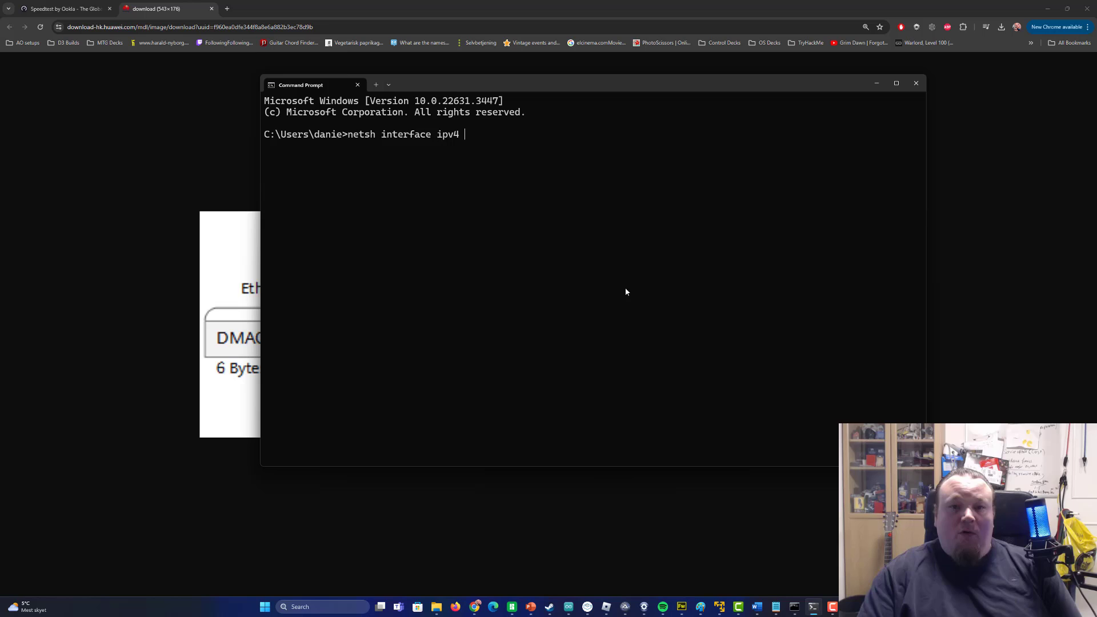
text(show subinterfaces)
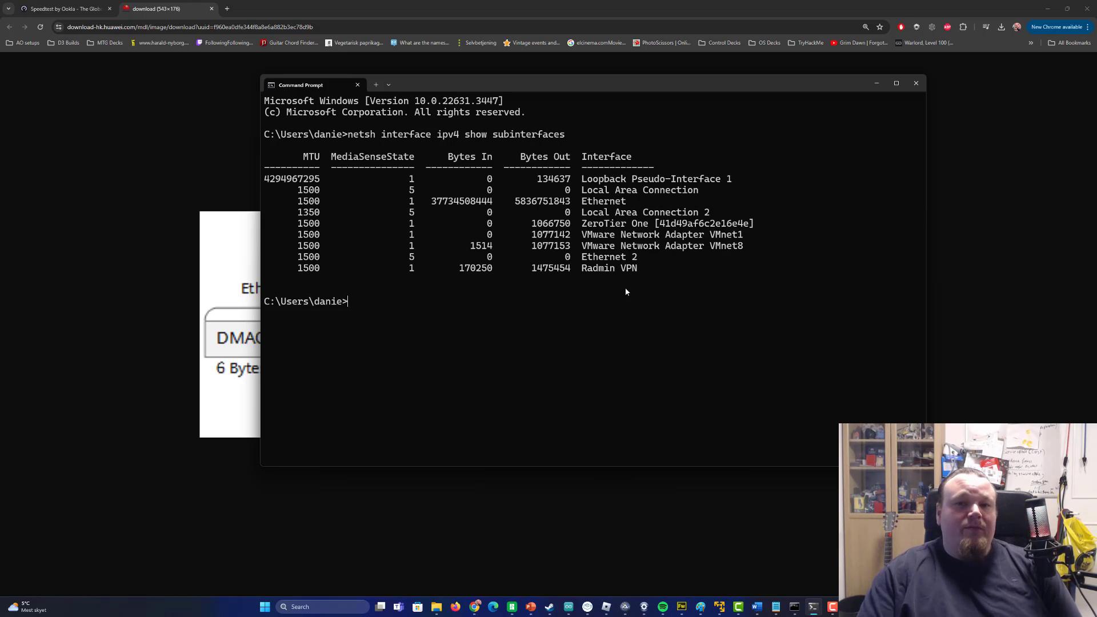
mouse_move(601, 173)
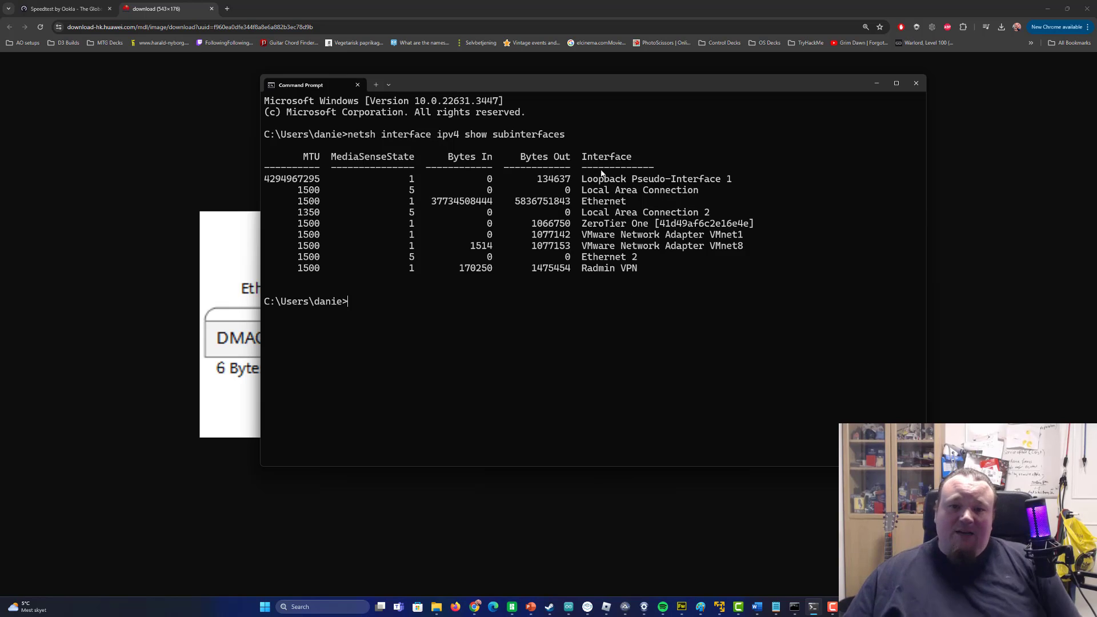
mouse_move(654, 262)
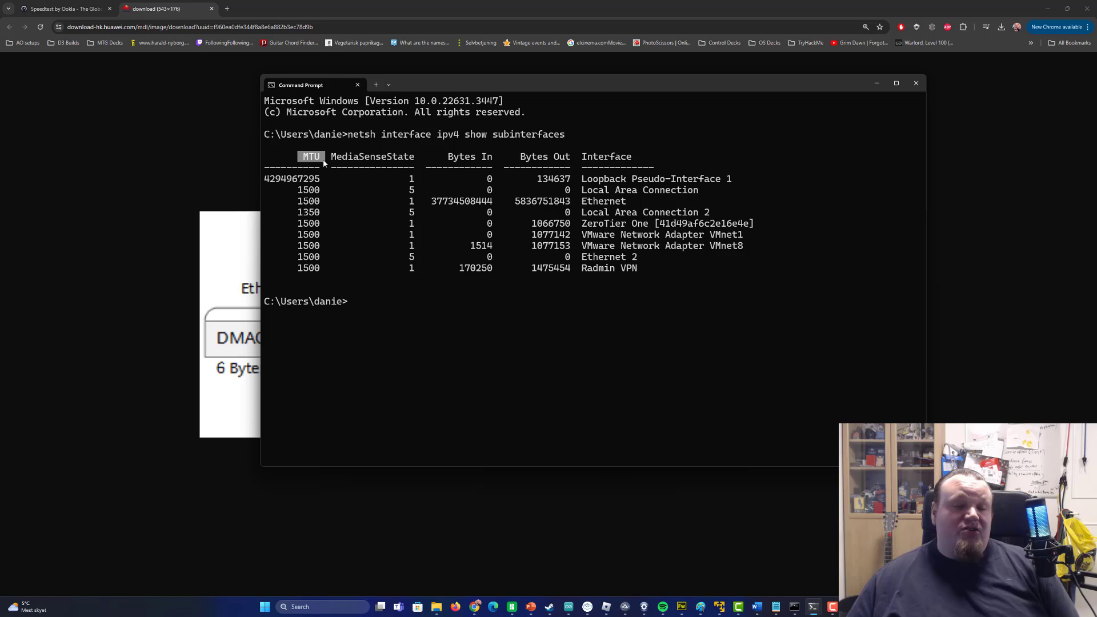
mouse_move(340, 214)
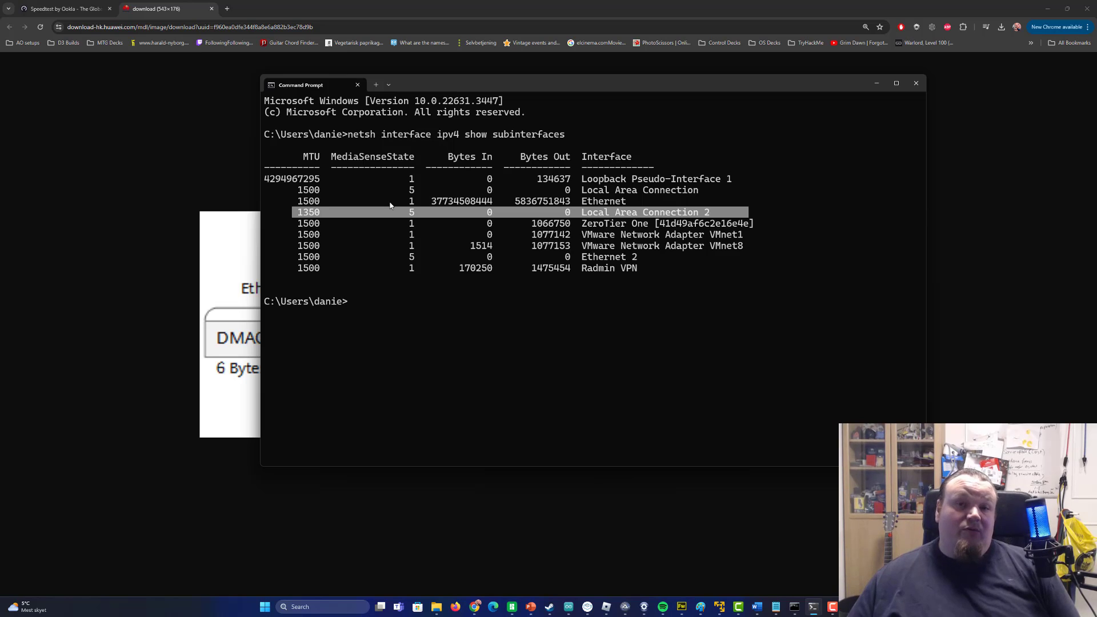
mouse_move(618, 225)
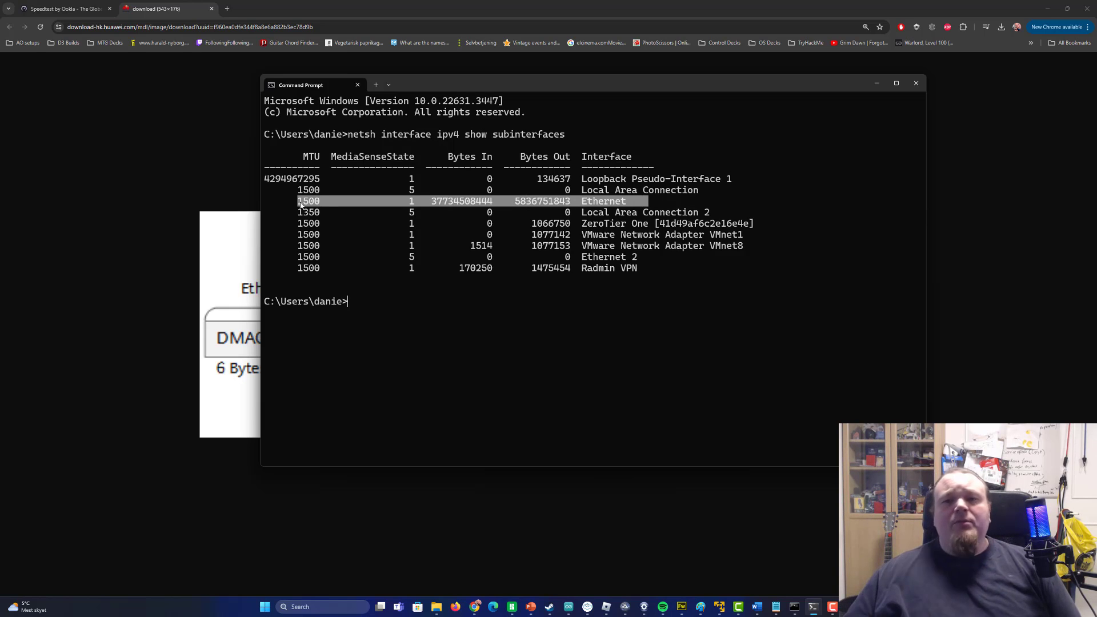
mouse_move(688, 239)
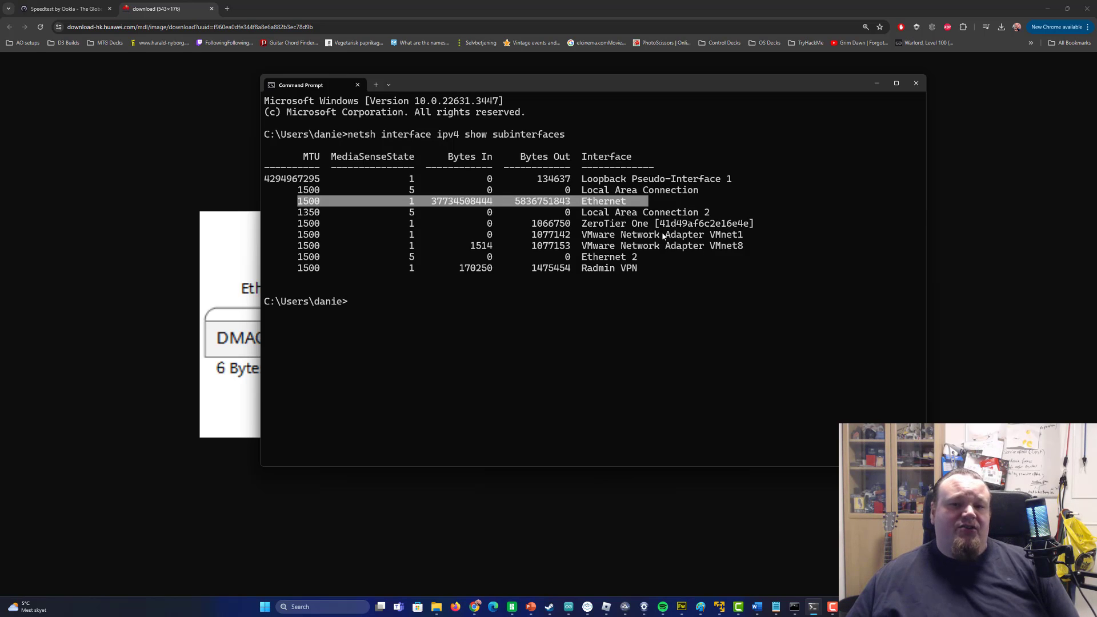
mouse_move(650, 273)
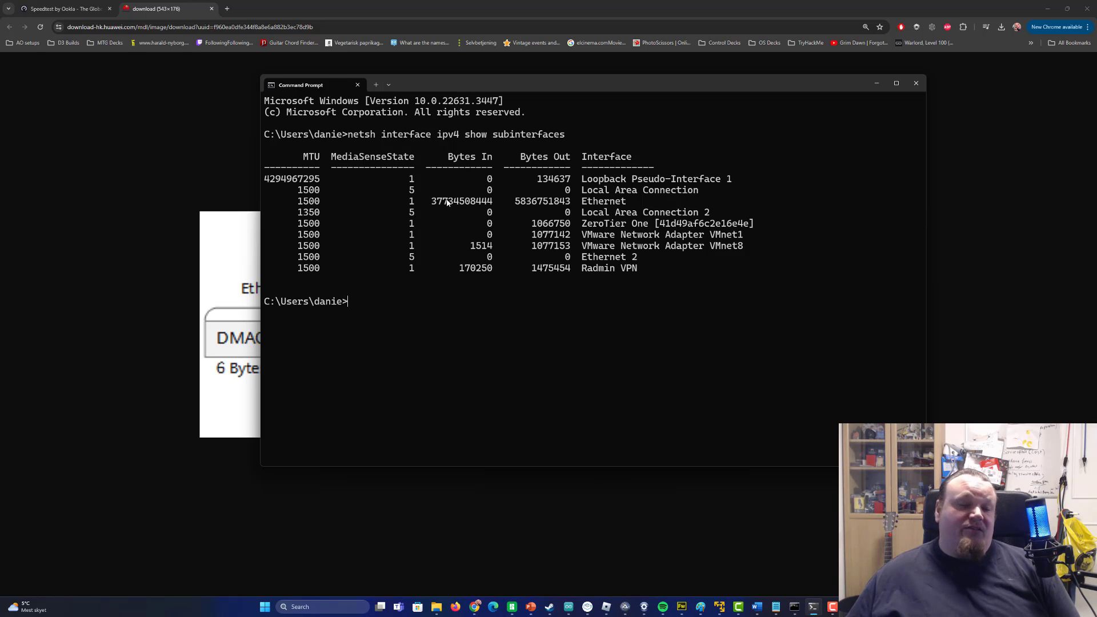
mouse_move(612, 236)
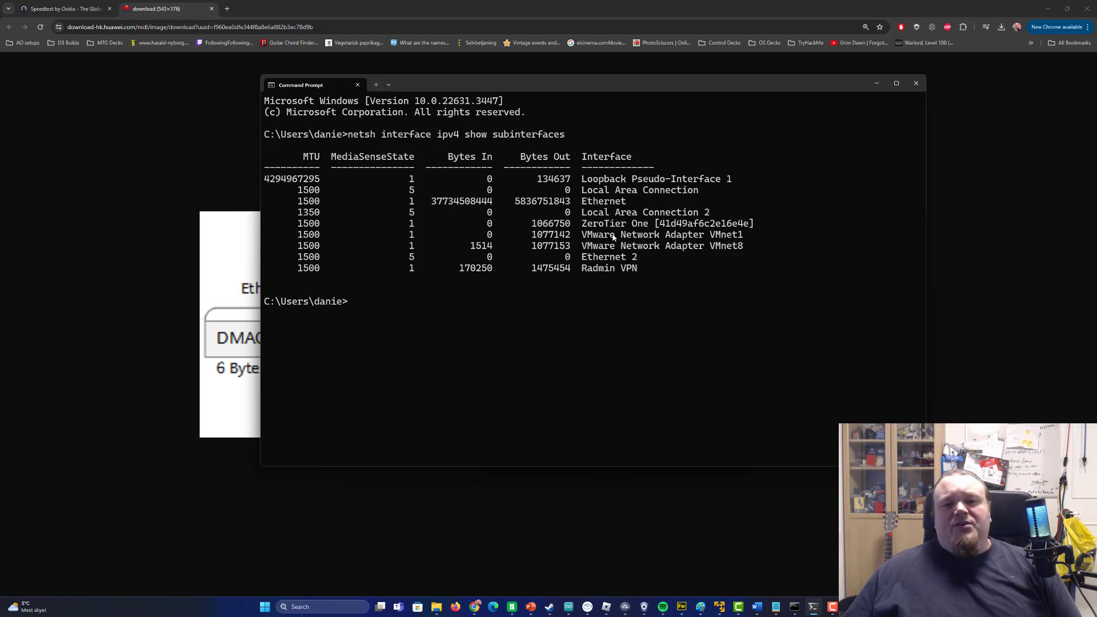
drag(430, 200, 636, 200)
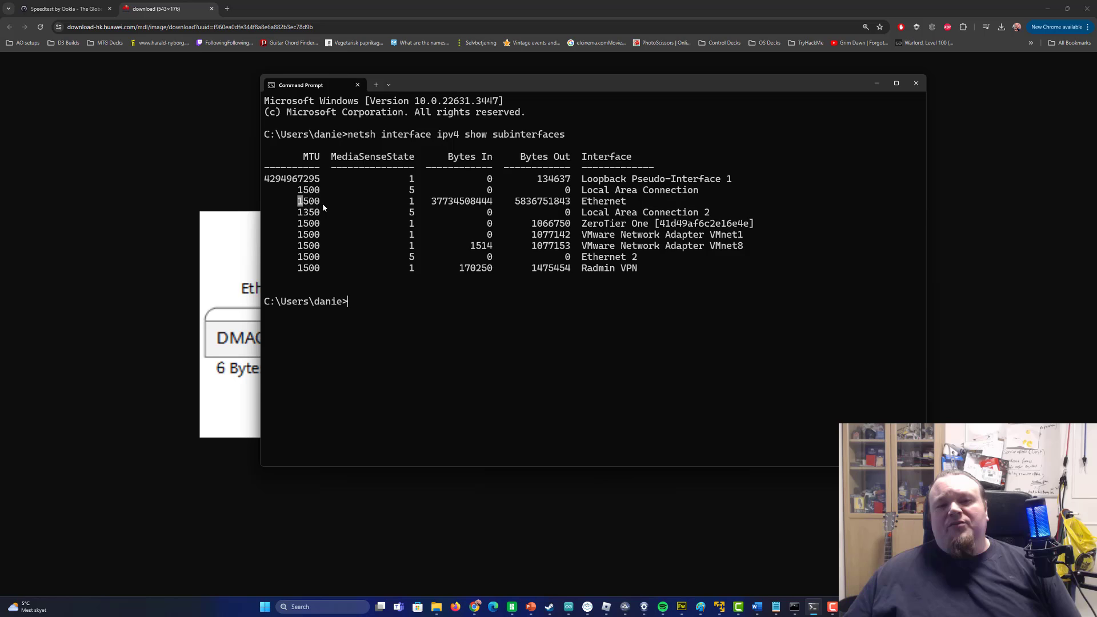
text(netsh interface ipv4 show subinterfaces)
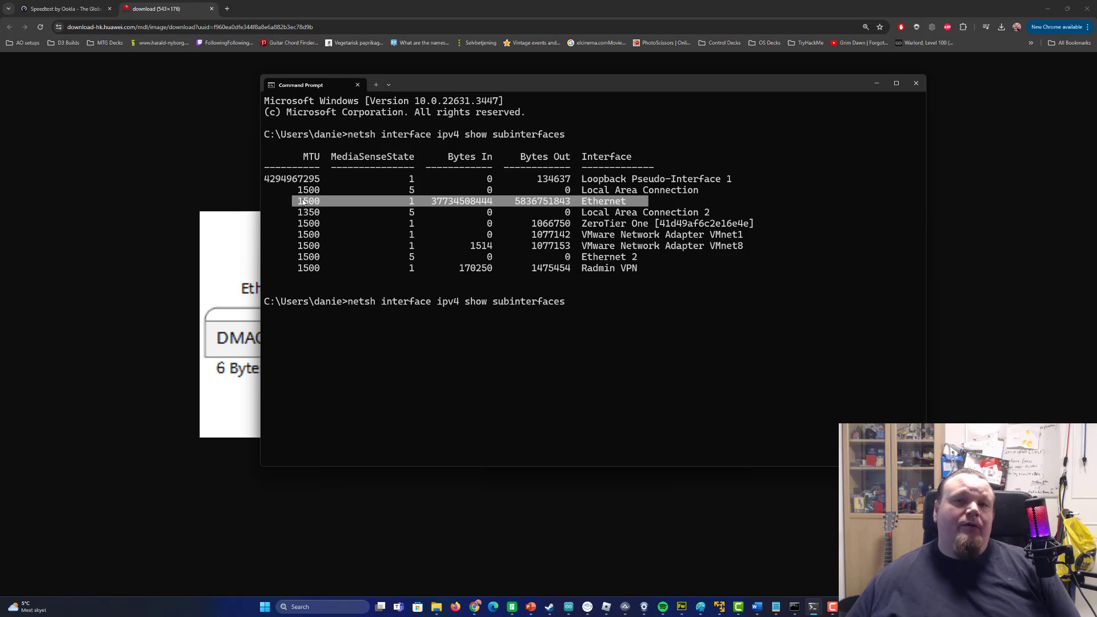
mouse_move(549, 318)
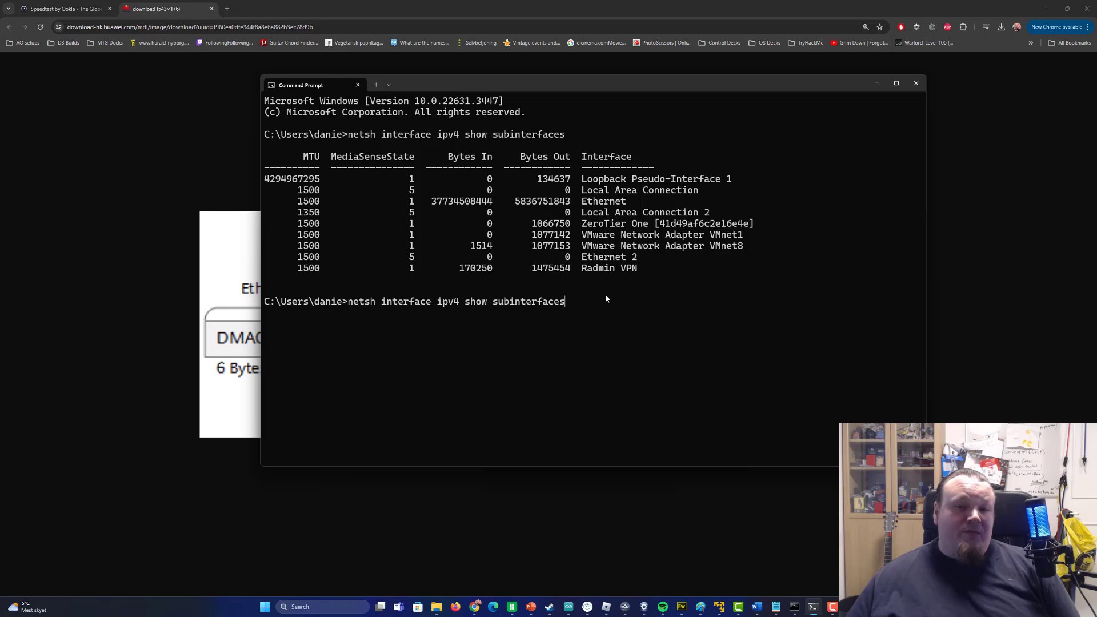
key(Backspace)
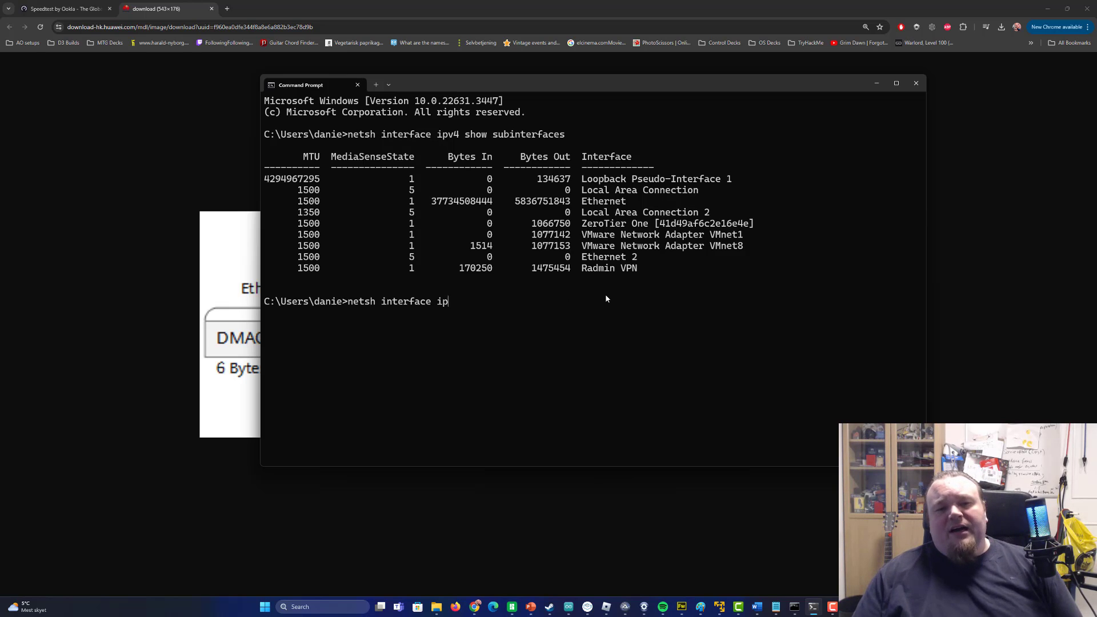
key(Escape)
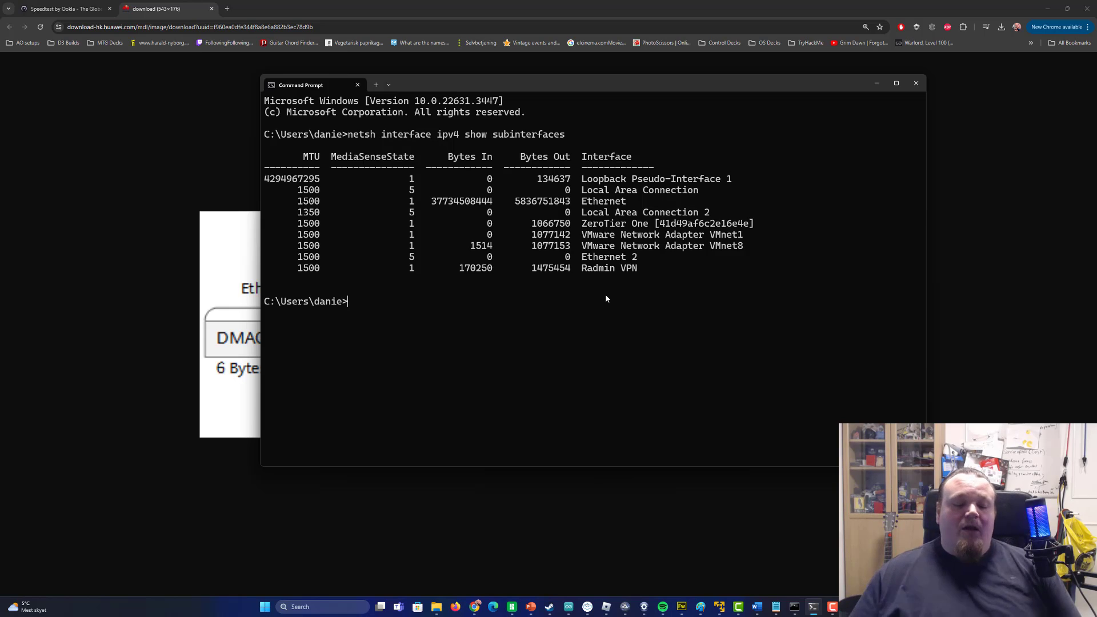
Ping google.com twice and highlight the roughly 20 ms reply time in the output.
text(ping google.)
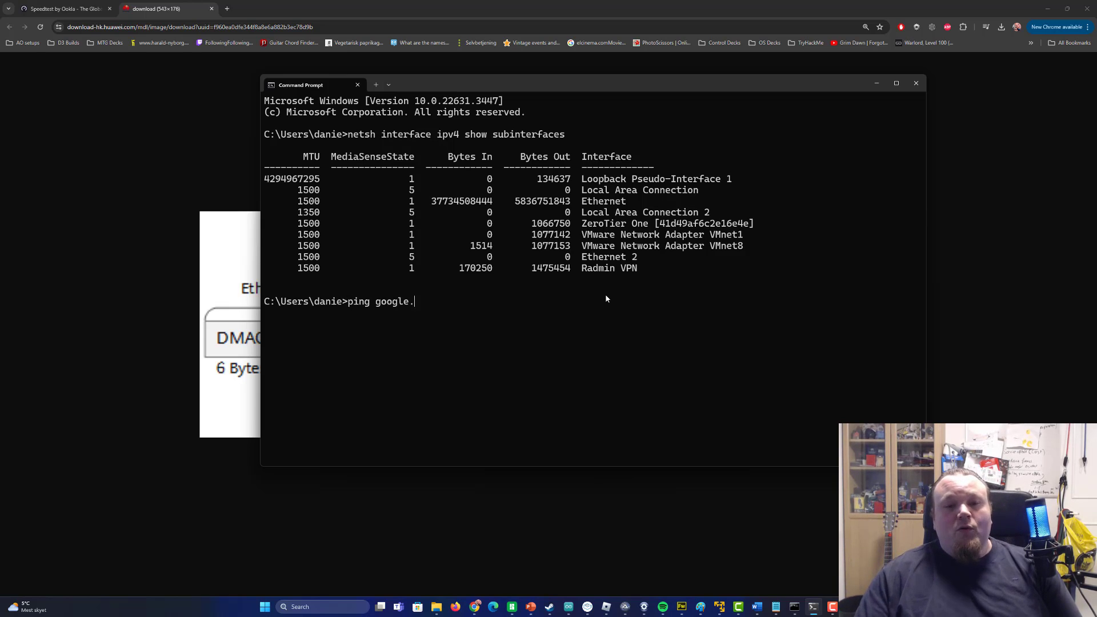
text(com)
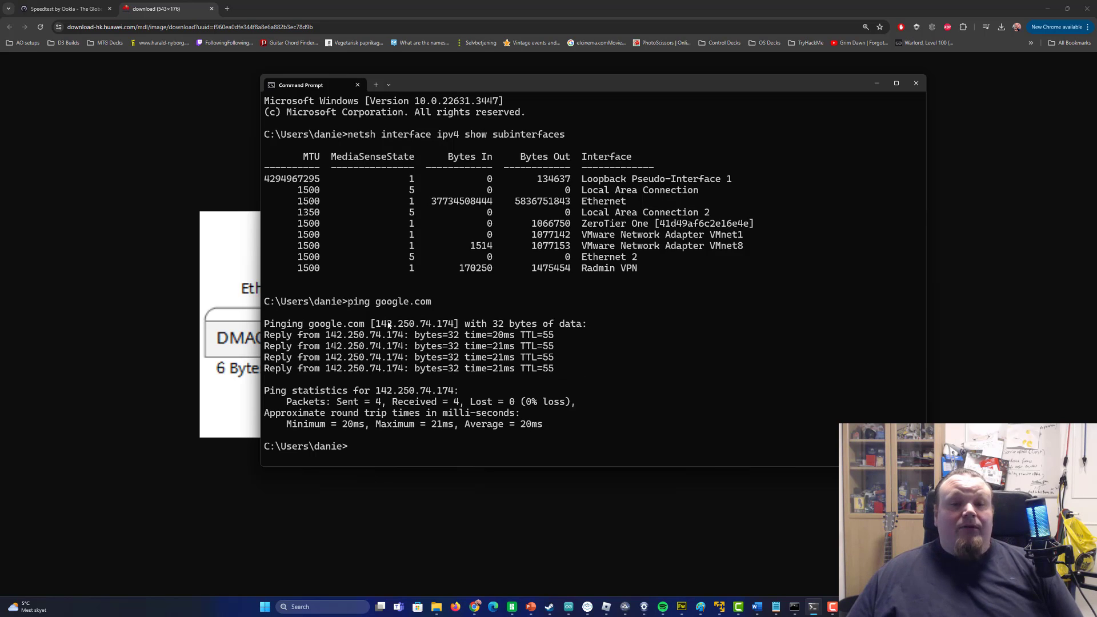
double_click(413, 323)
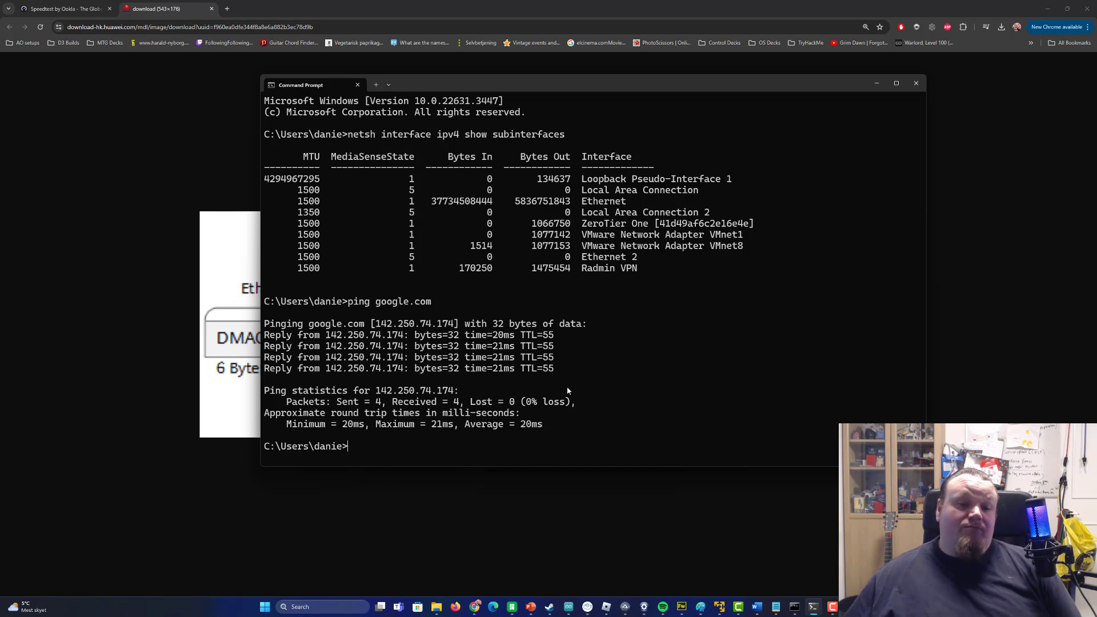
text(ping google.com)
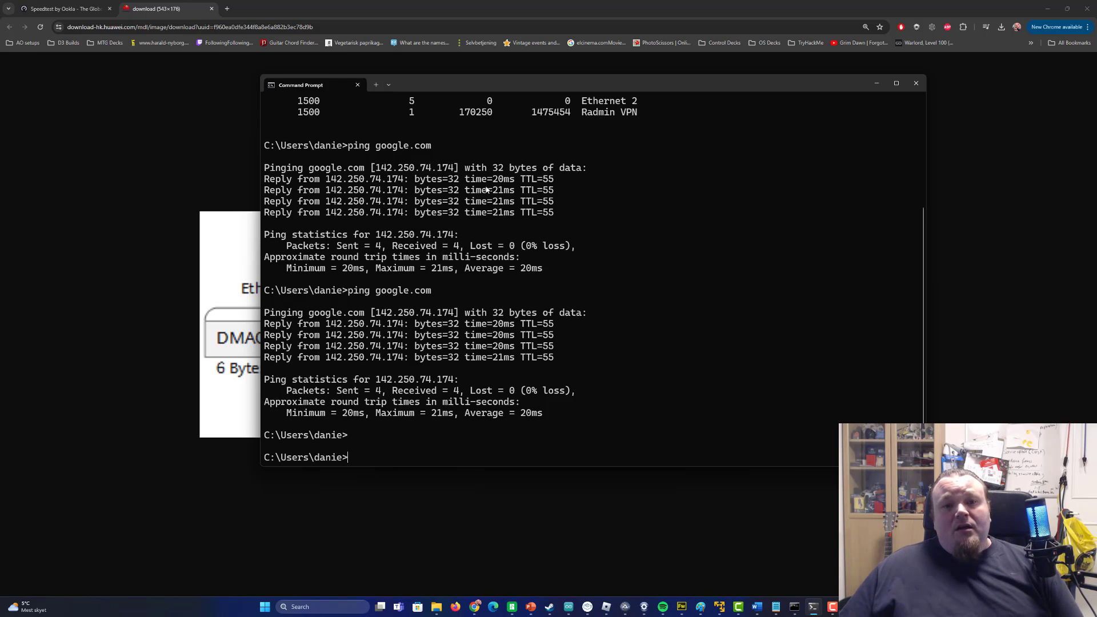
double_click(485, 179)
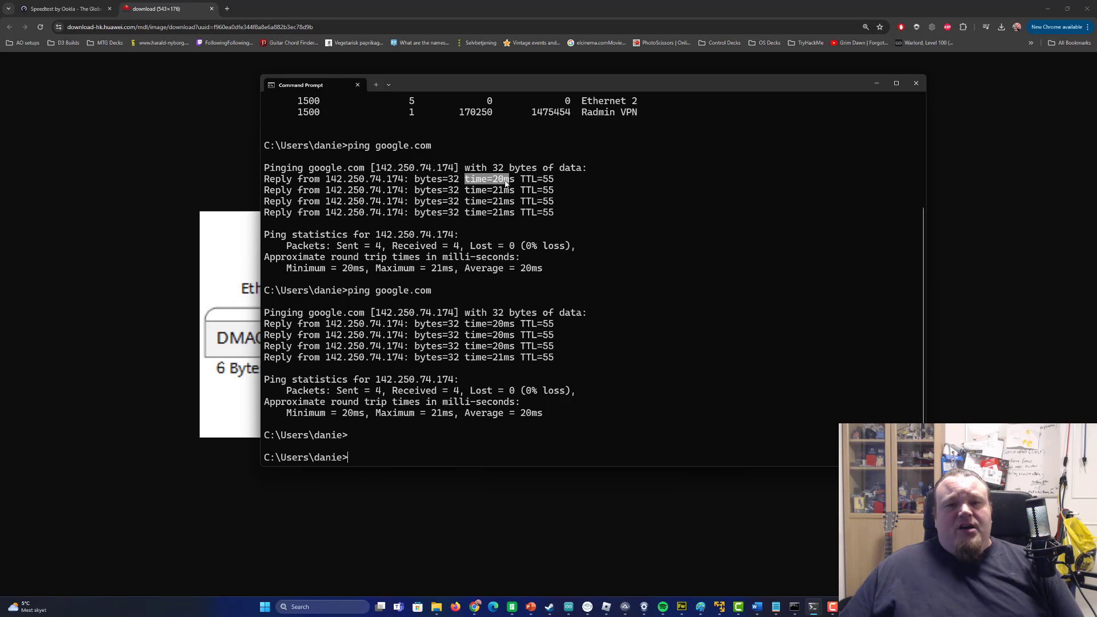
mouse_move(514, 287)
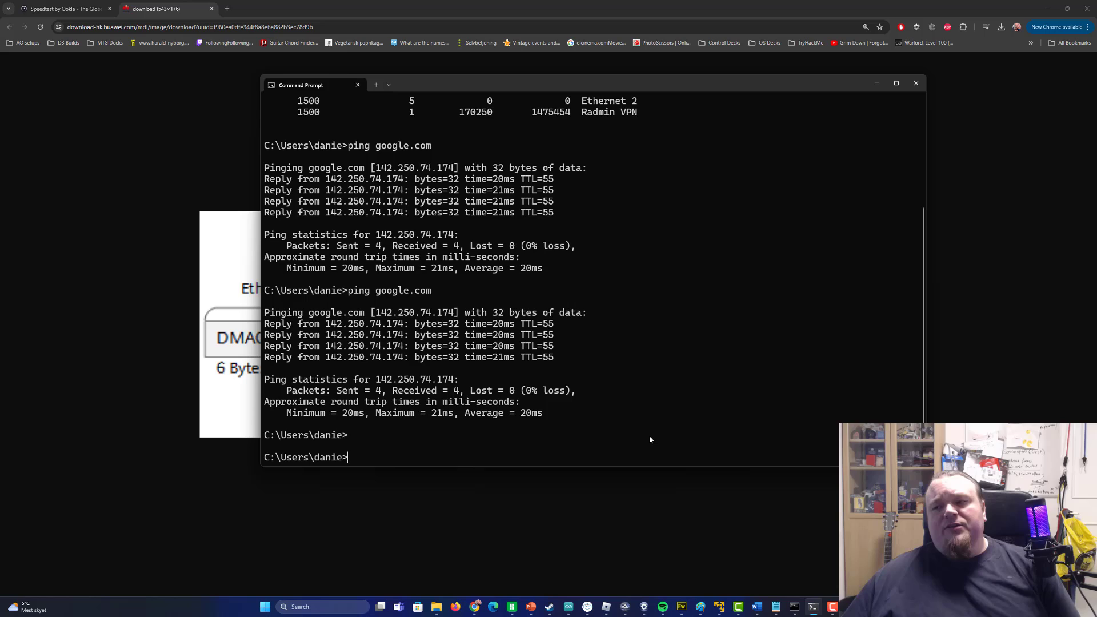
Run a don't-fragment ping to google.com with -l 1000 and confirm replies with 0% loss.
text(ping google.com)
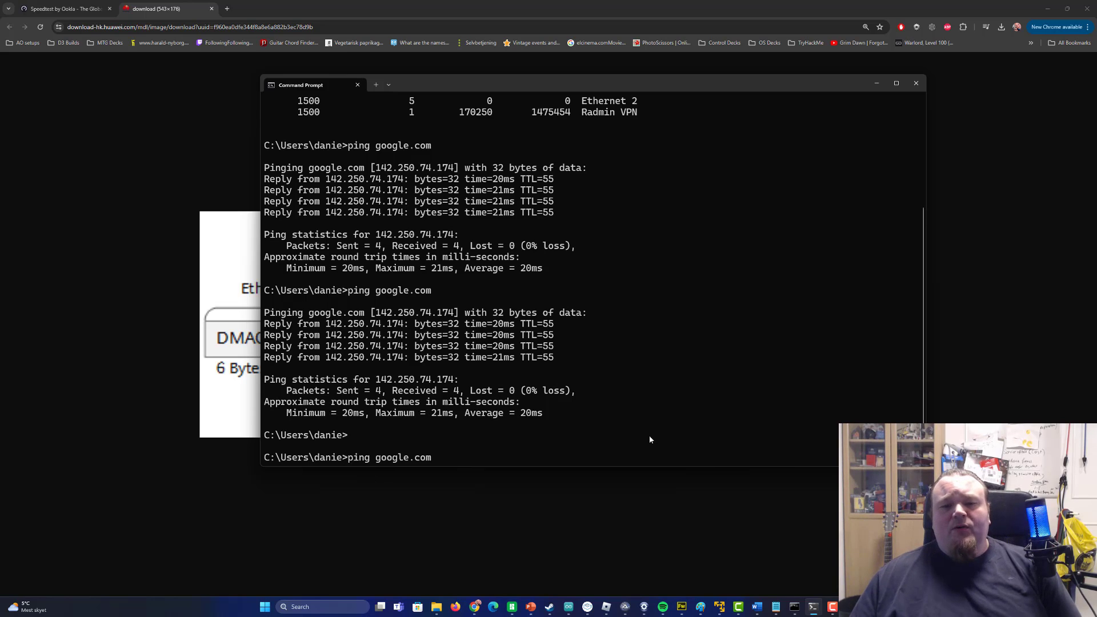
text(-f)
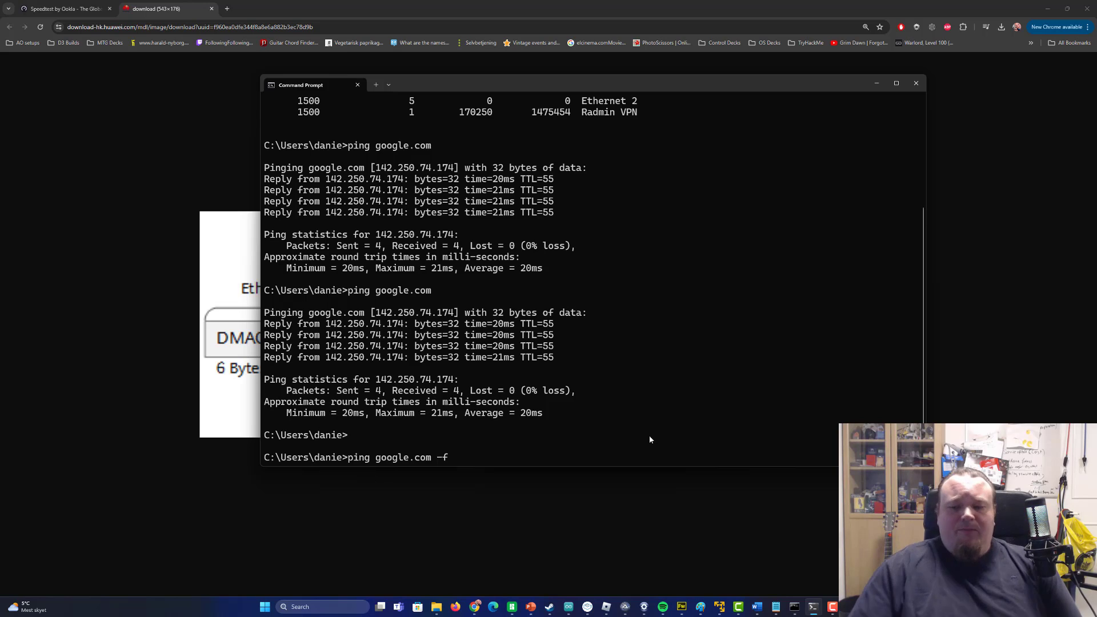
text(-l)
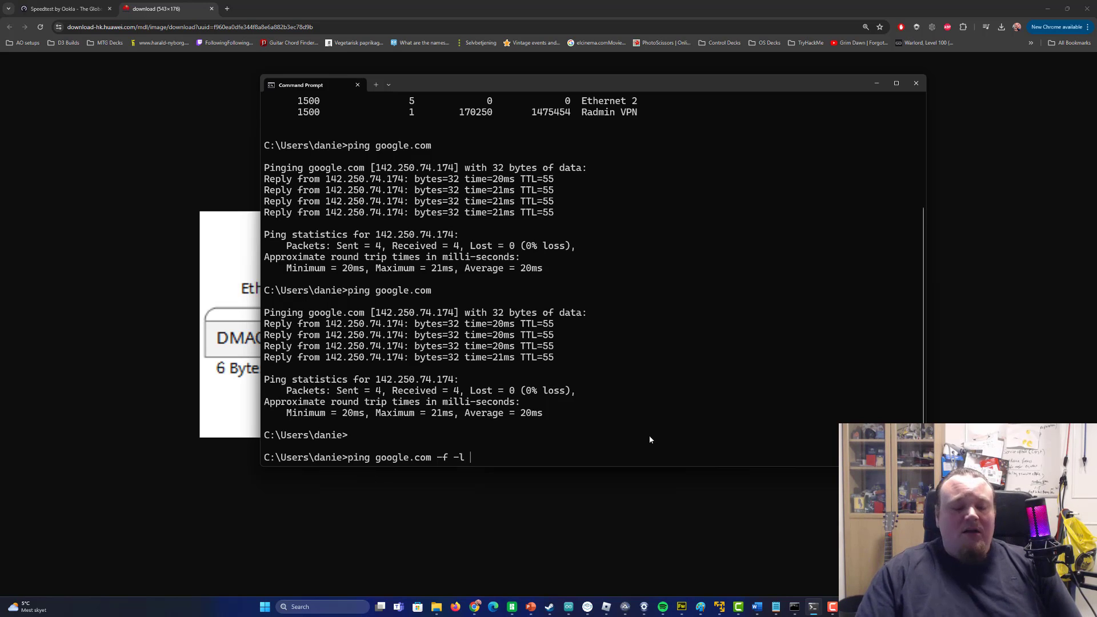
text(1000)
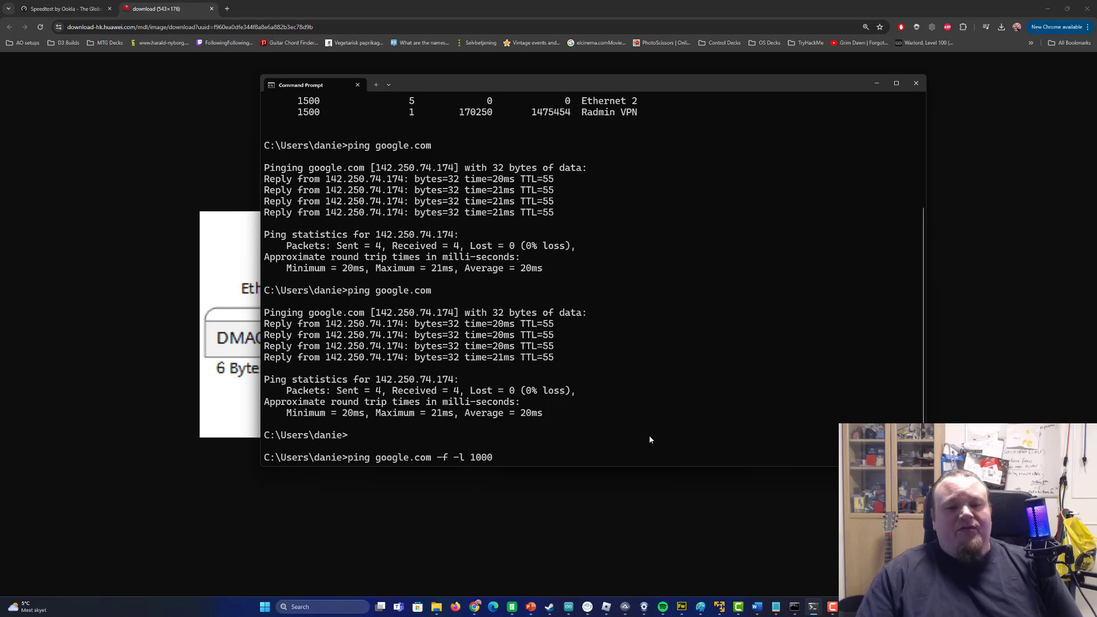
key(enter)
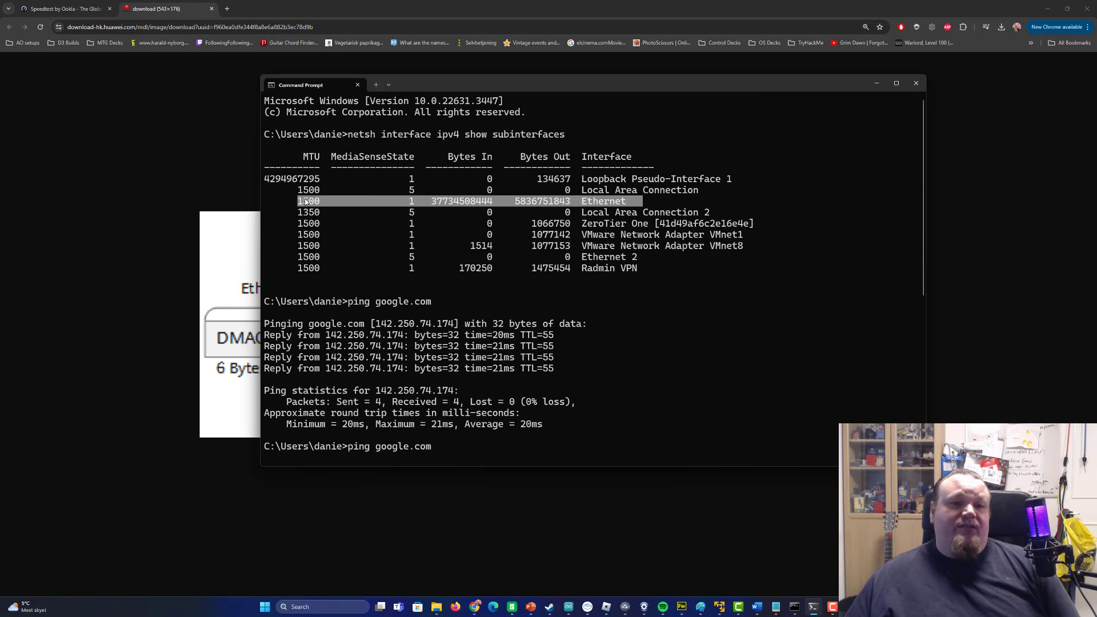
mouse_move(316, 211)
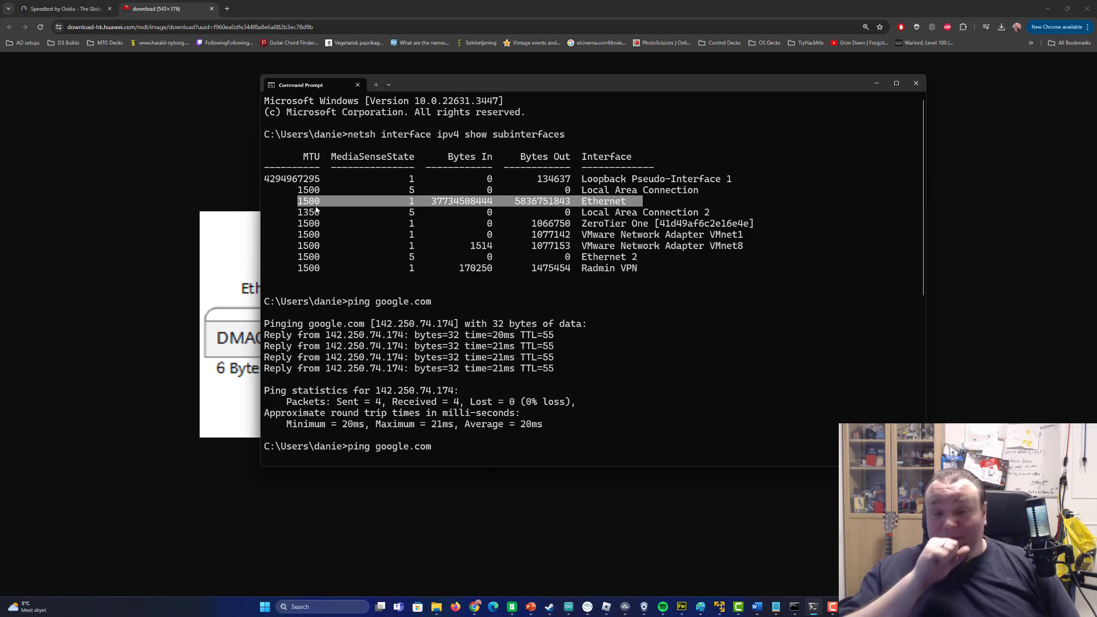
mouse_move(470, 243)
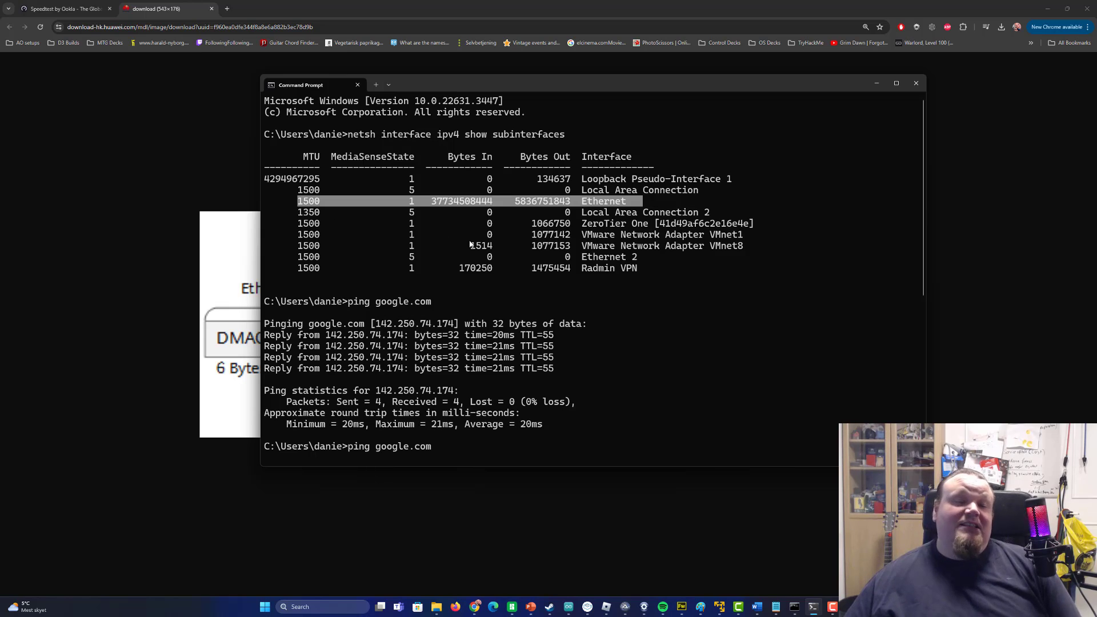
mouse_move(588, 302)
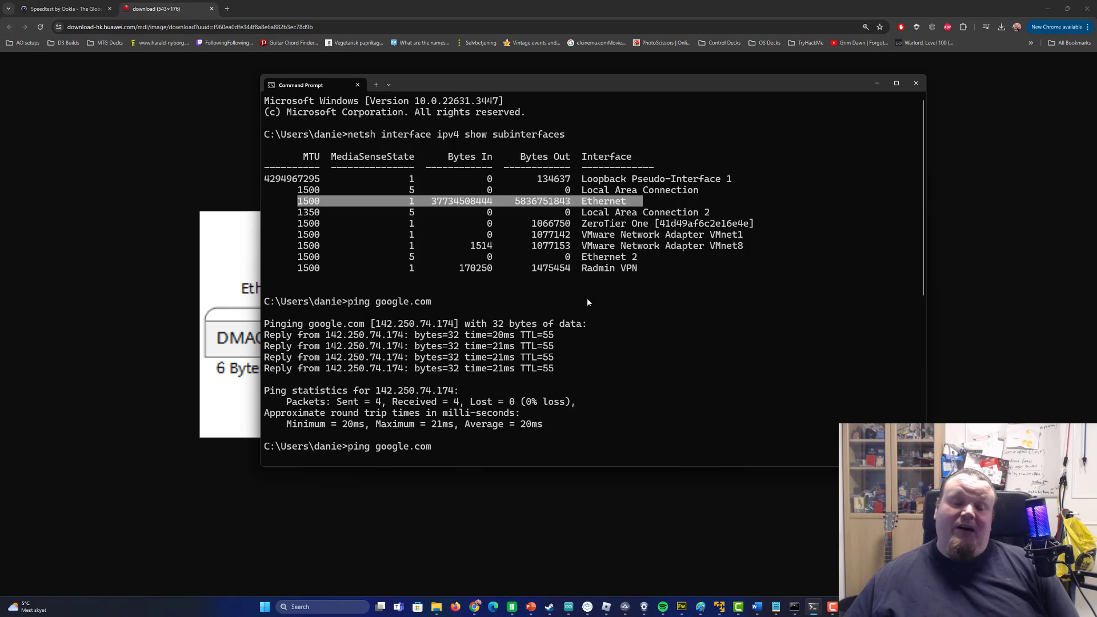
text(ping google.com -f -l 1000)
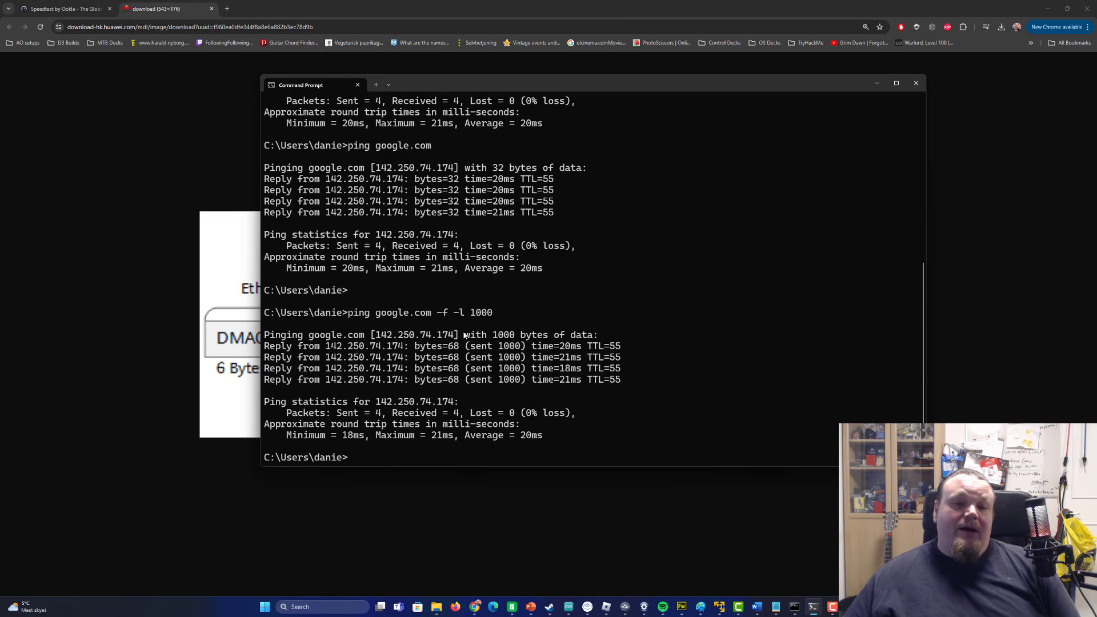
double_click(502, 334)
text(ping google.com -f -l 1200)
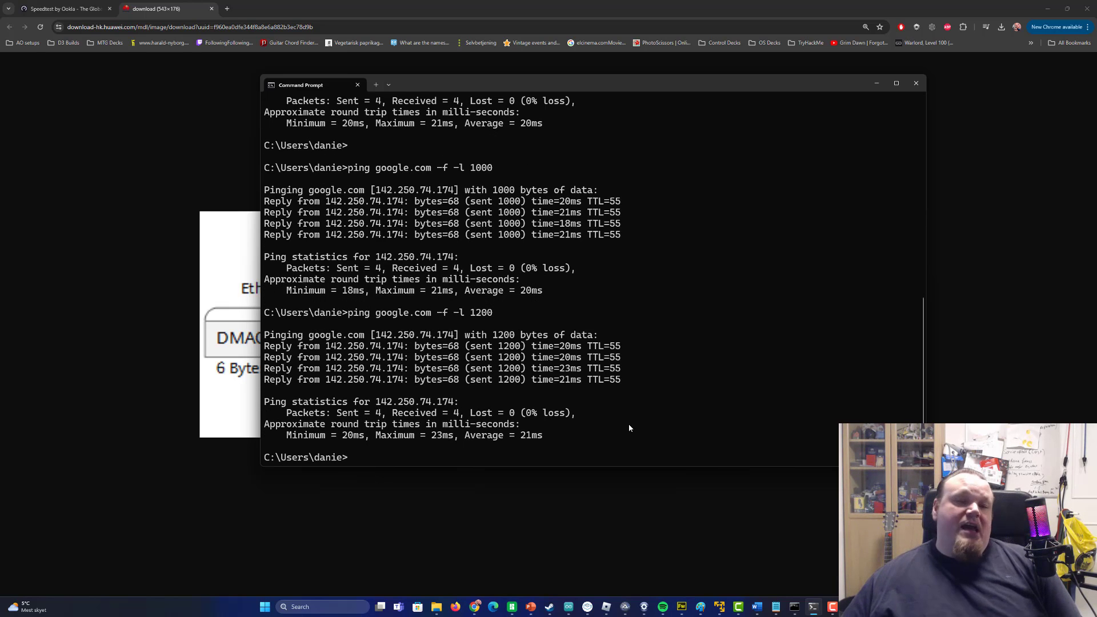
mouse_move(620, 426)
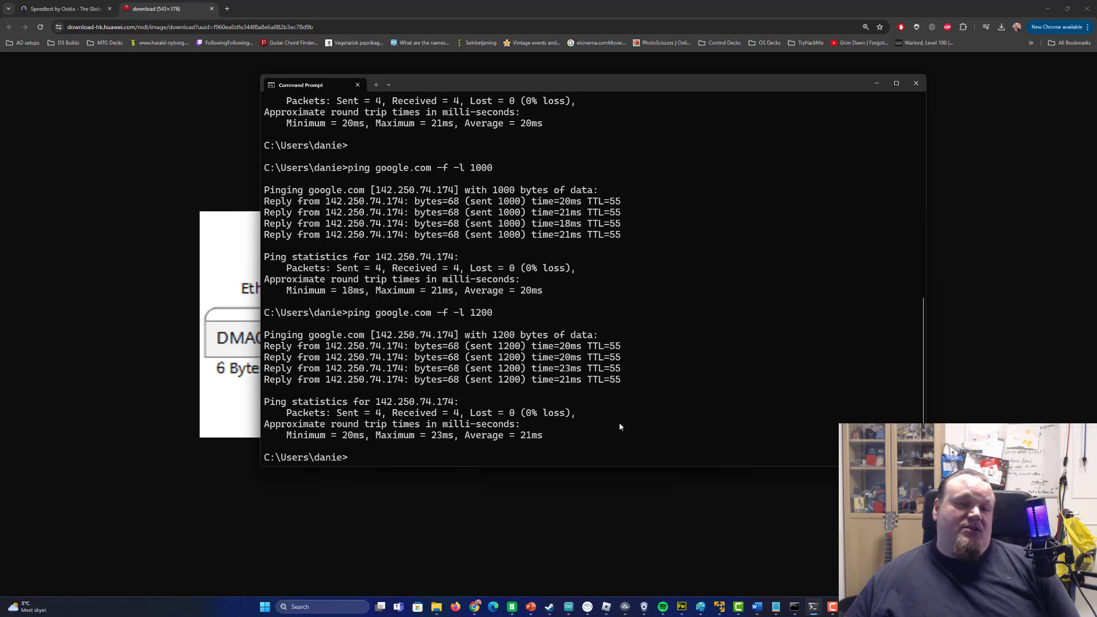
Repeat the don't-fragment ping at 1200 bytes, which also succeeds without loss.
text(ping google.com -f -l 1200)
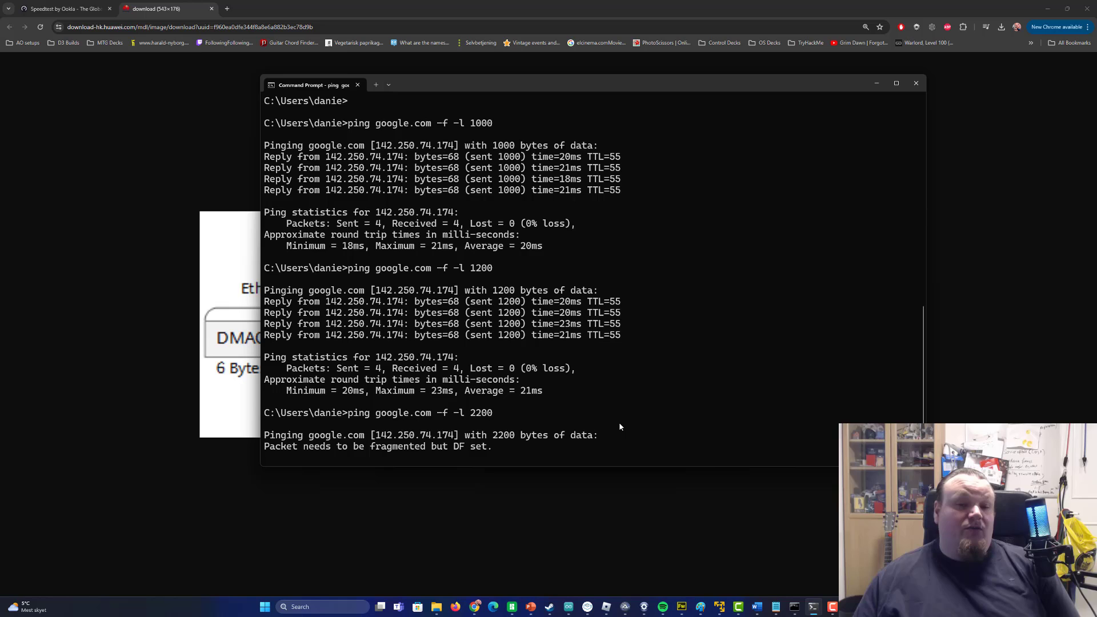
scroll(down, 3)
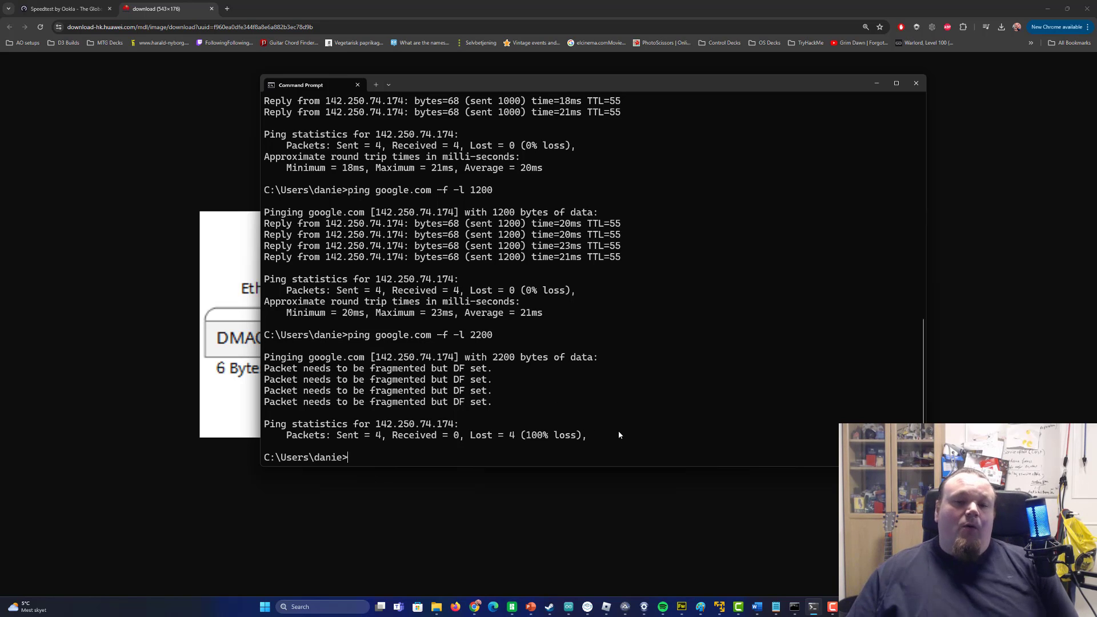
double_click(347, 434)
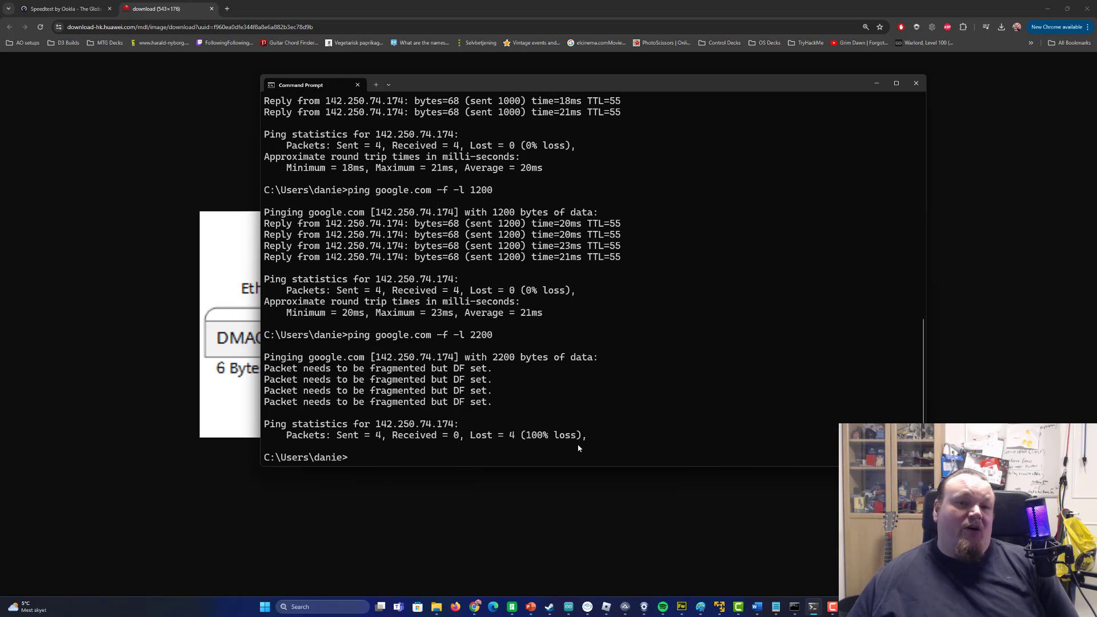
Edit the -l size through 2200, 1600, 1400 and 1450 to narrow where don't-fragment pings start failing.
text(ping google.com -f -l 2200)
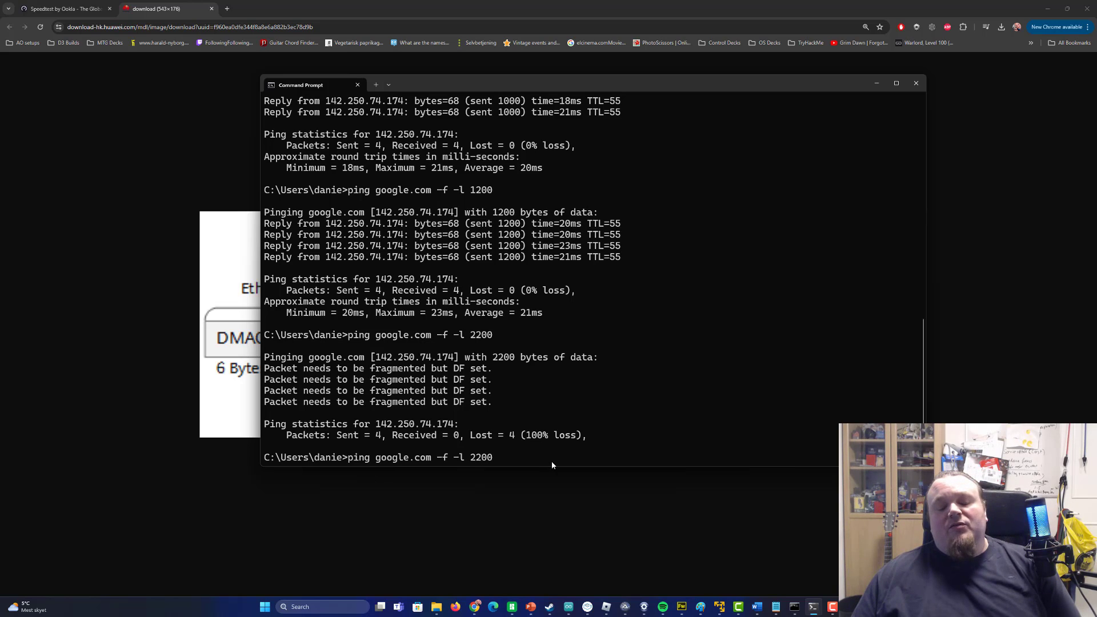
text(1)
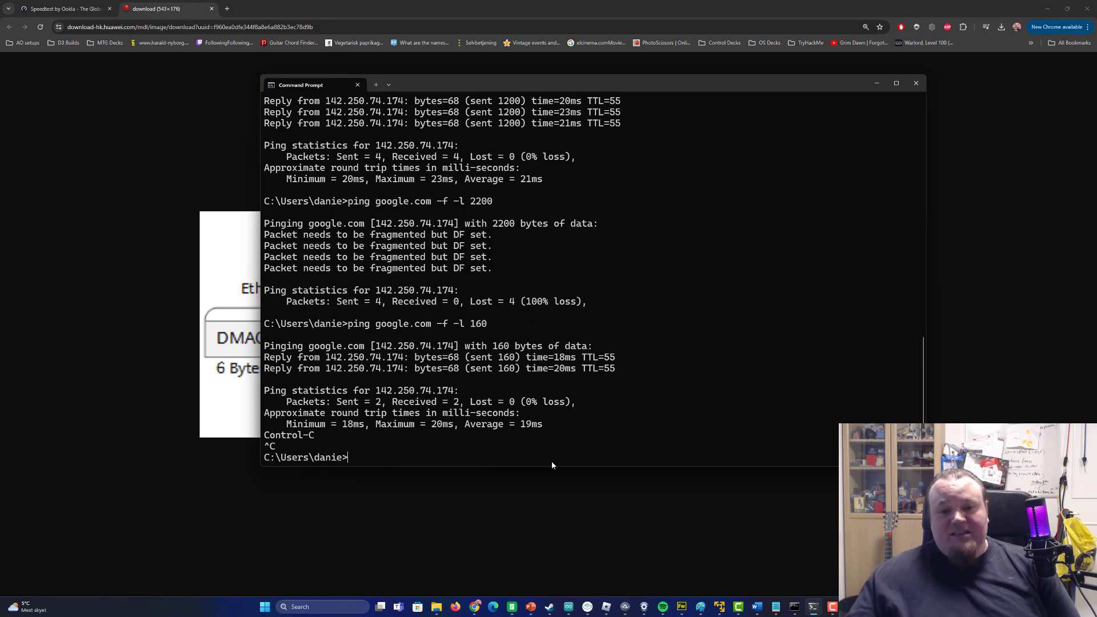
text(ping google.com -f -l 1600)
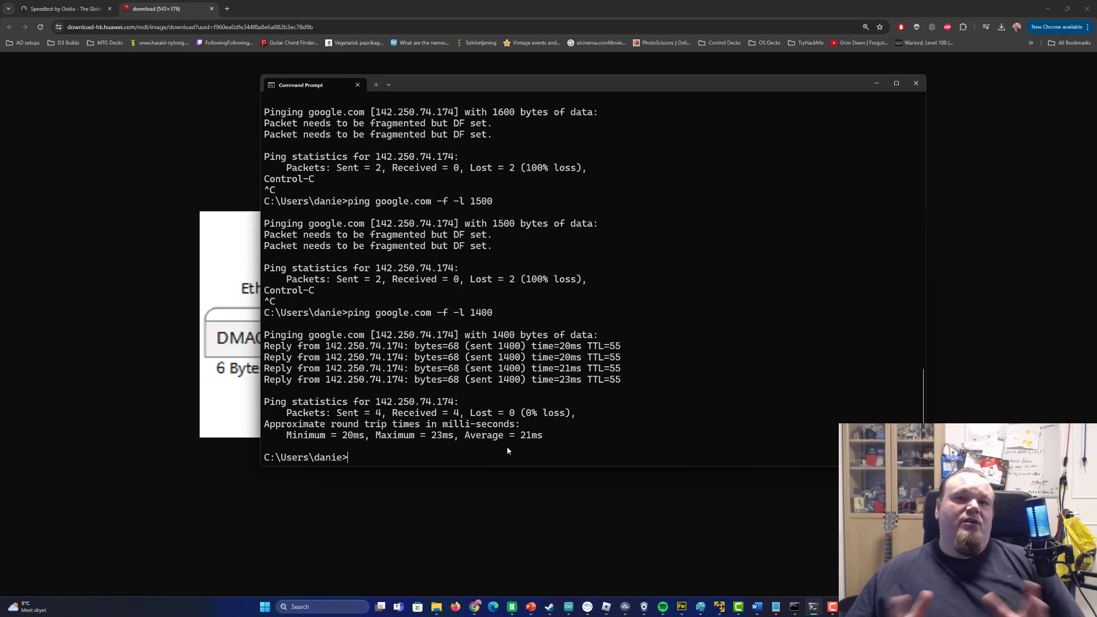
text(ping google.com -f -l 1400)
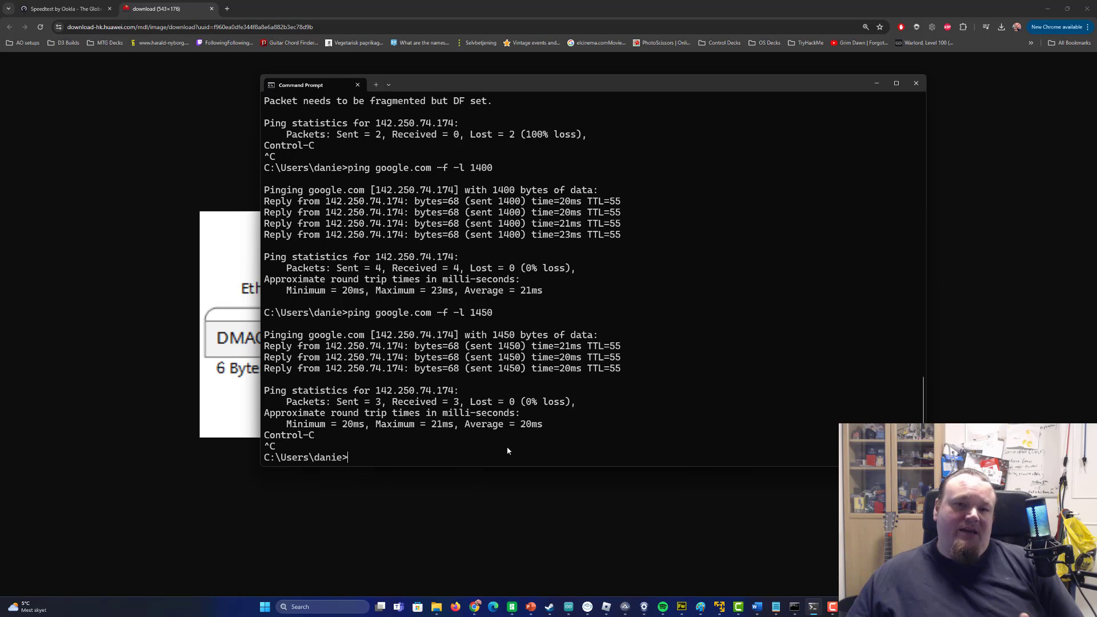
text(ping google.com -f -l 10)
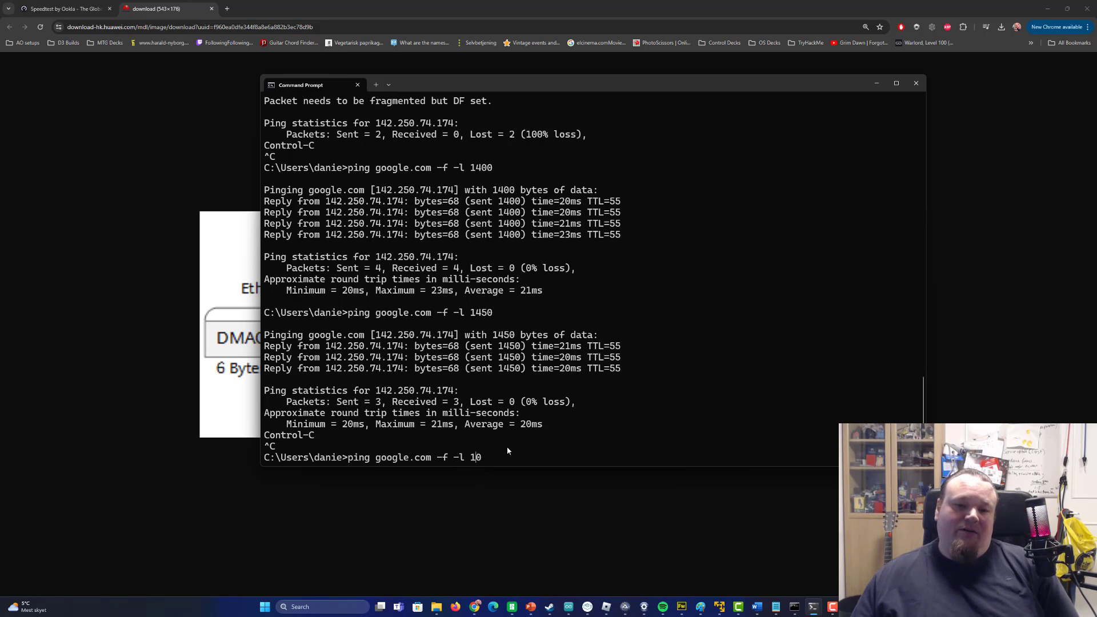
key(Enter)
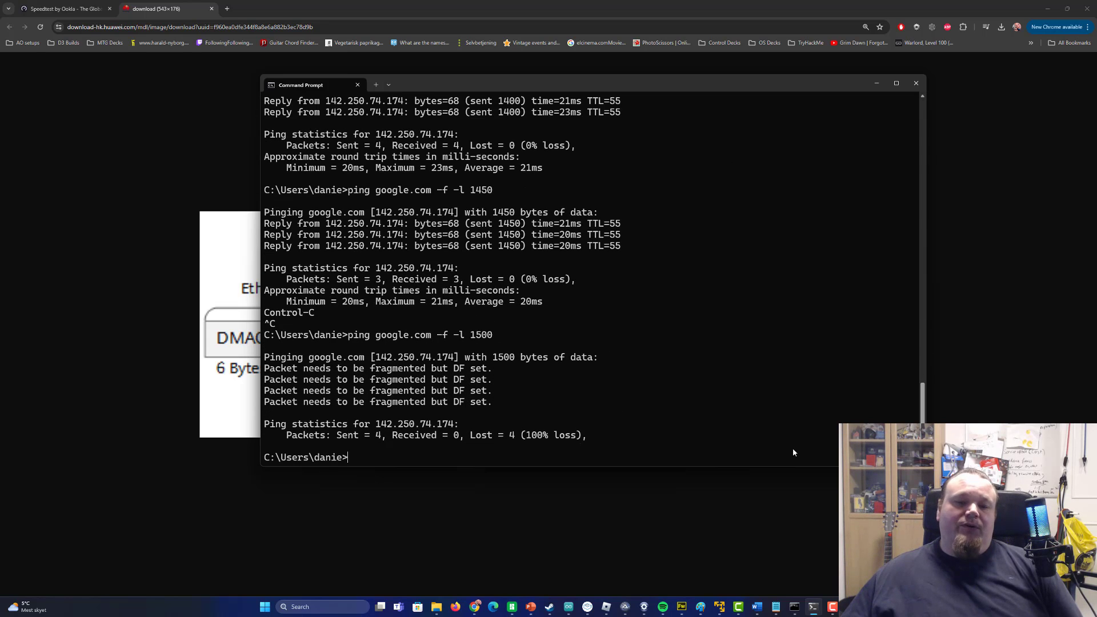
Run don't-fragment pings at 1472 bytes (replies) and 1473 bytes (fails needing fragmentation).
text(ping google.com -f -l 1500)
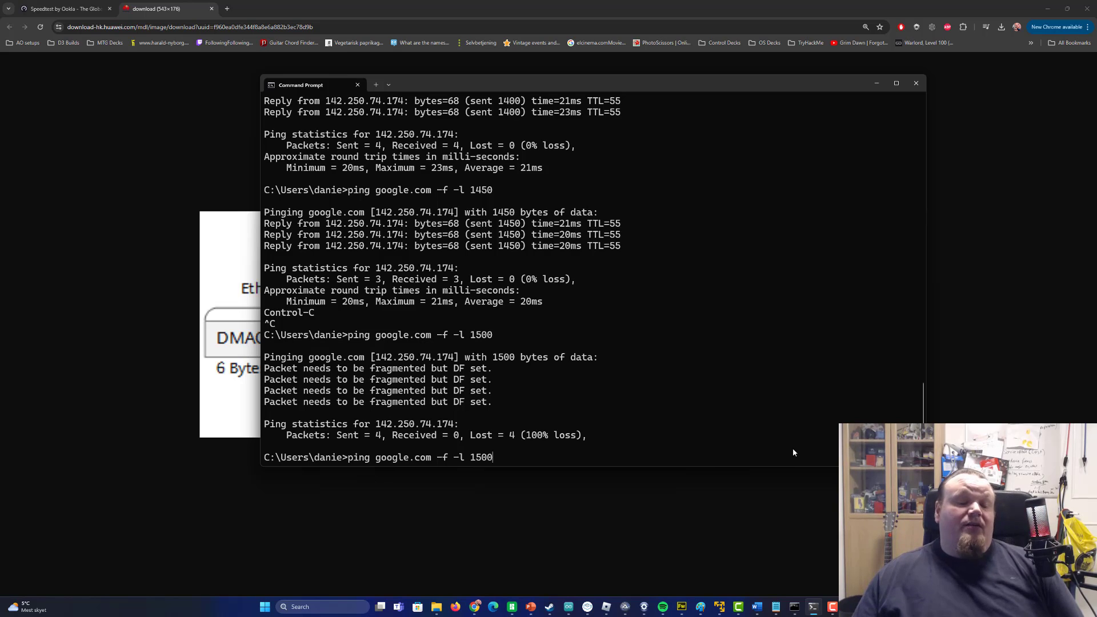
key(Backspace)
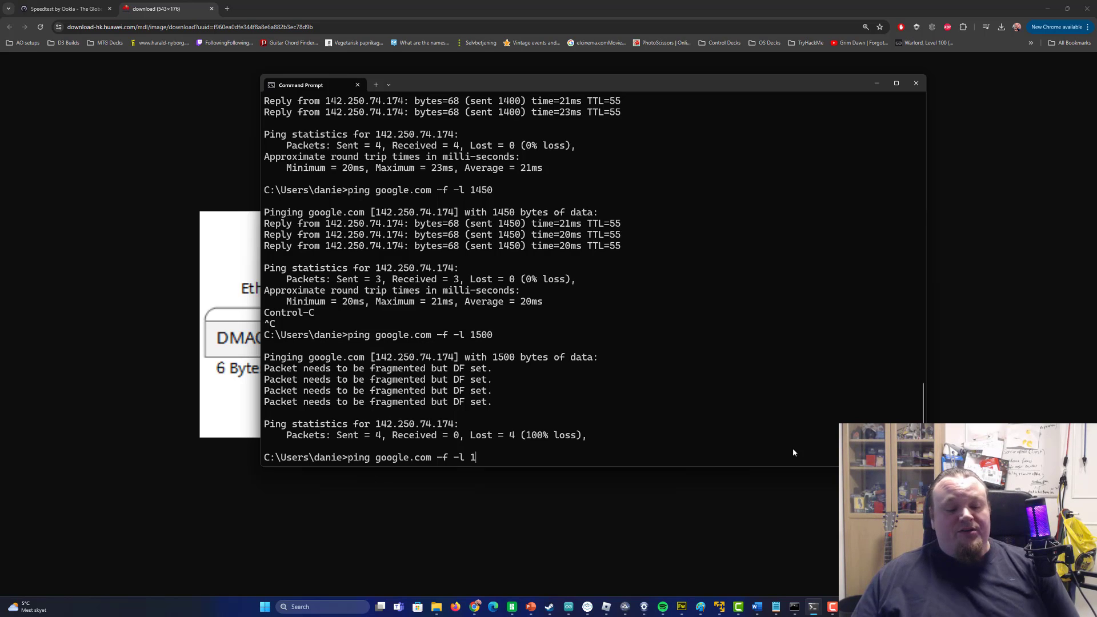
text(4)
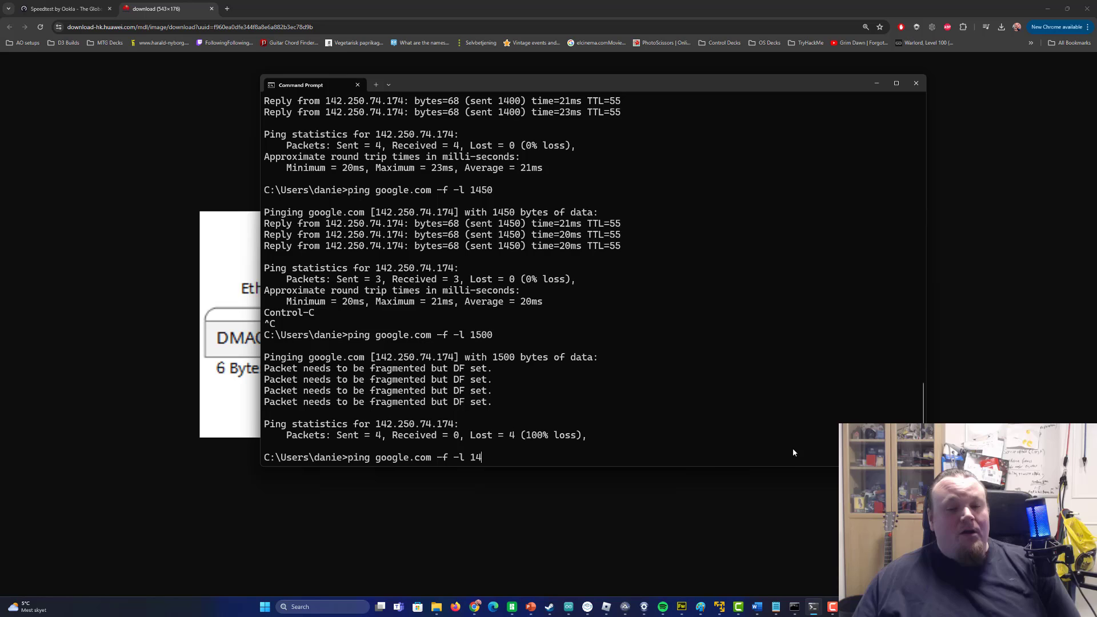
text(72)
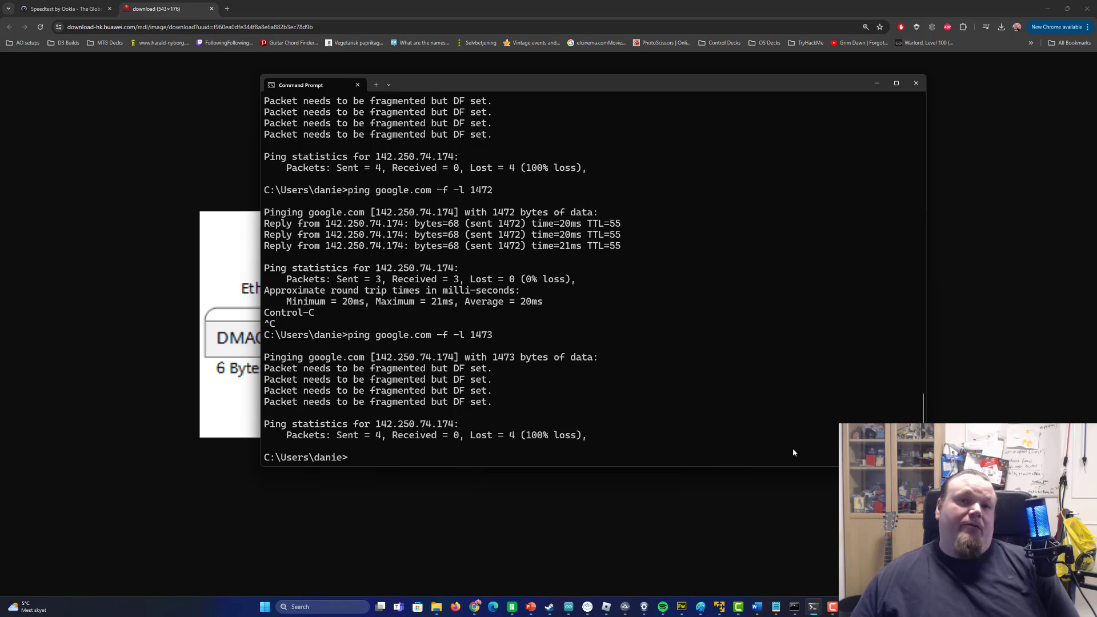
text(ping google.com -f -l 1472)
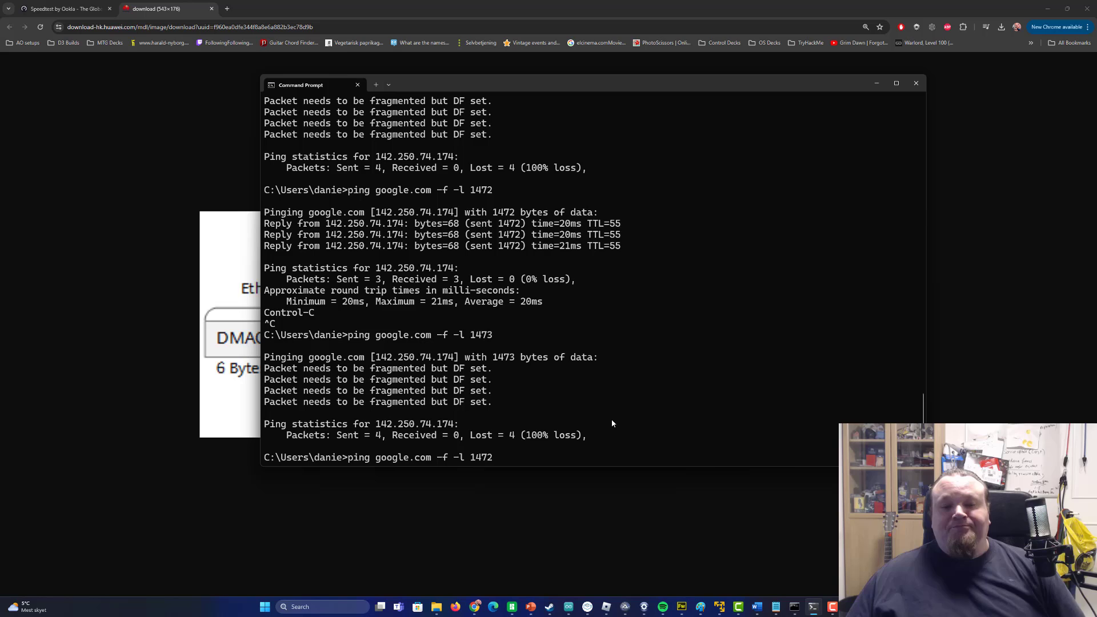
mouse_move(865, 399)
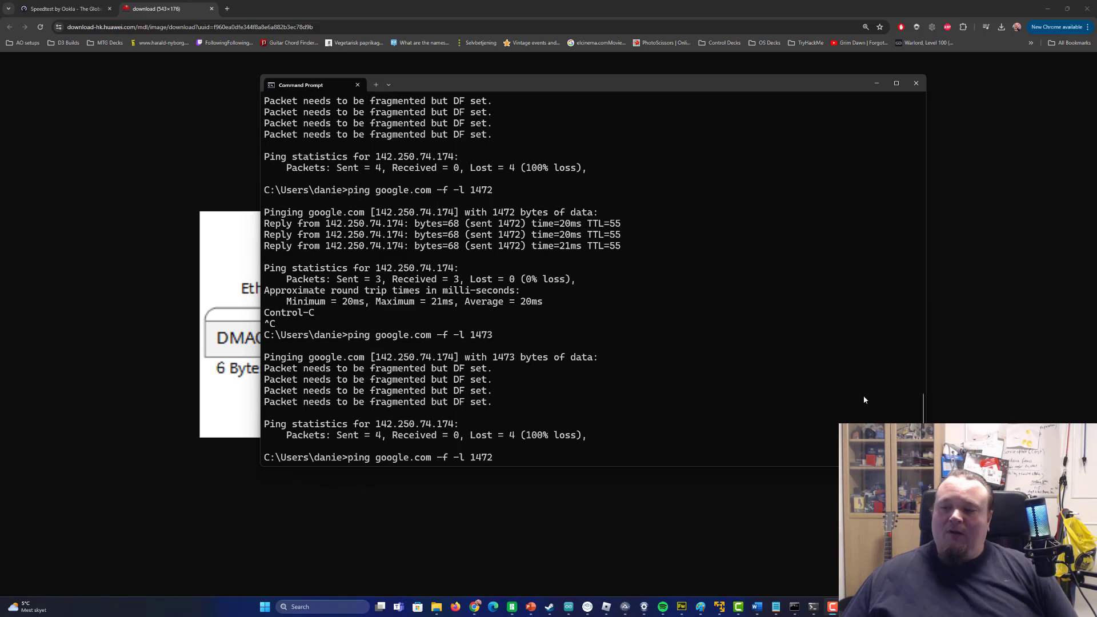
mouse_move(661, 452)
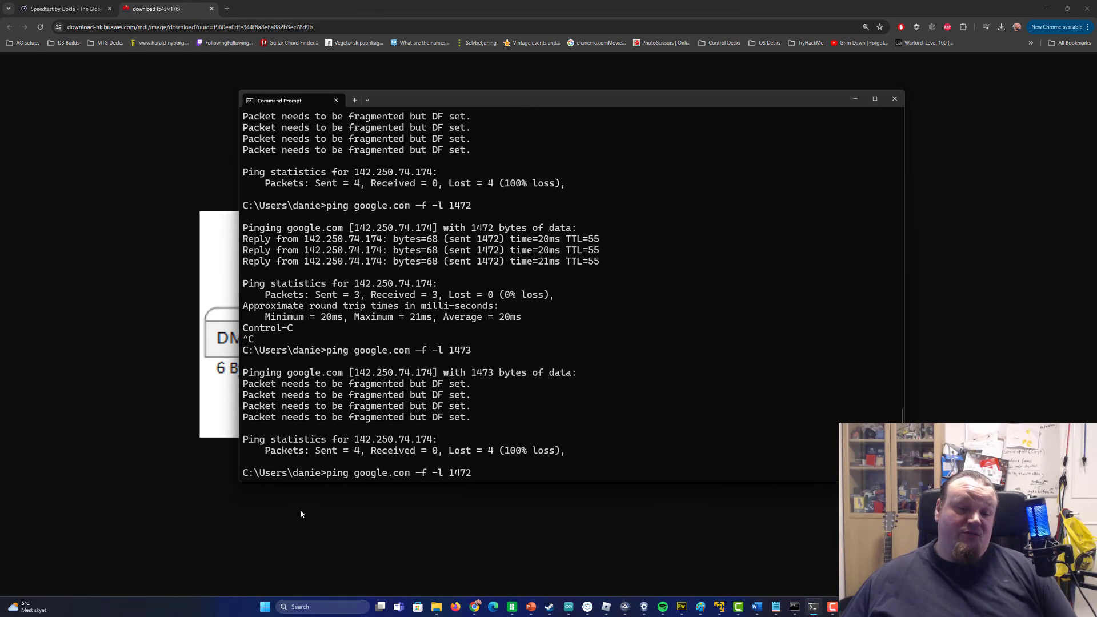
Search 'cmd' from Start and launch Command Prompt with Run as administrator.
click(264, 606)
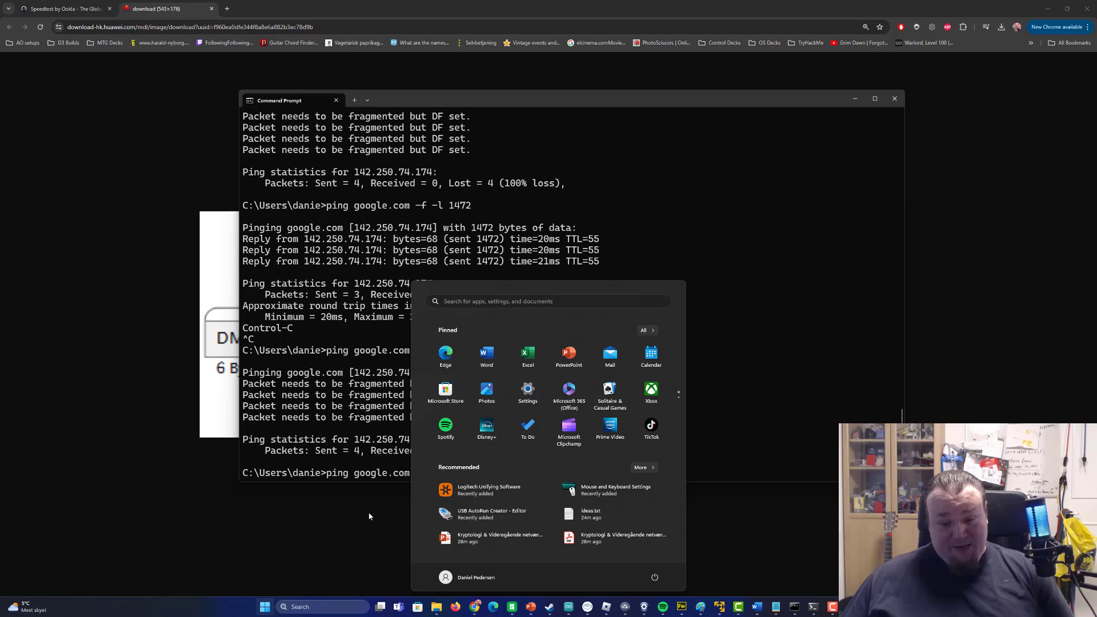
text(cmd)
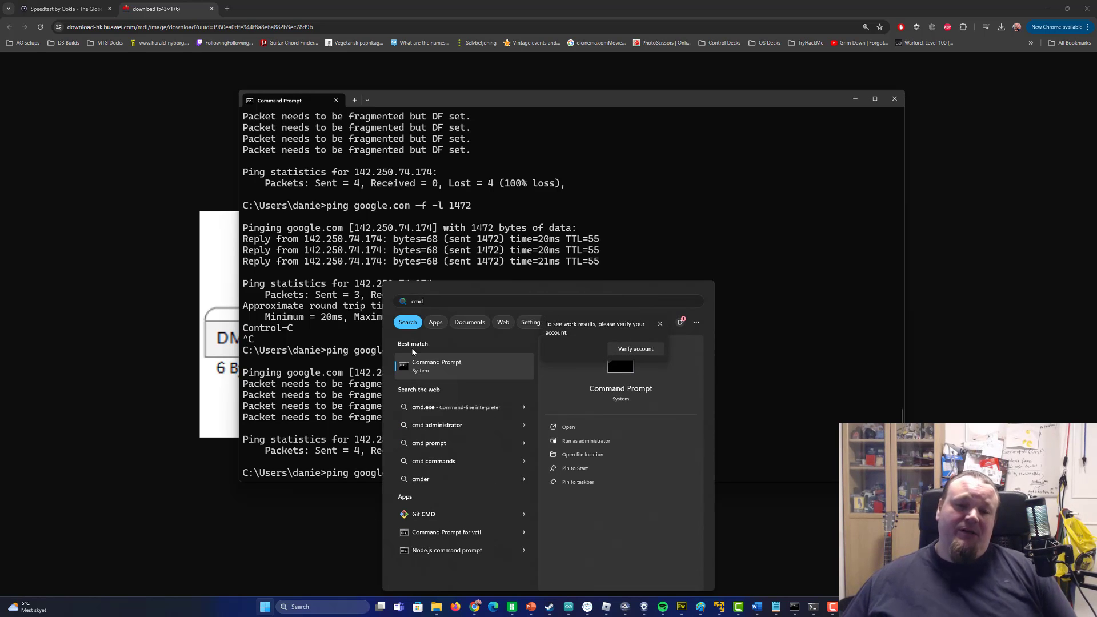
right_click(436, 364)
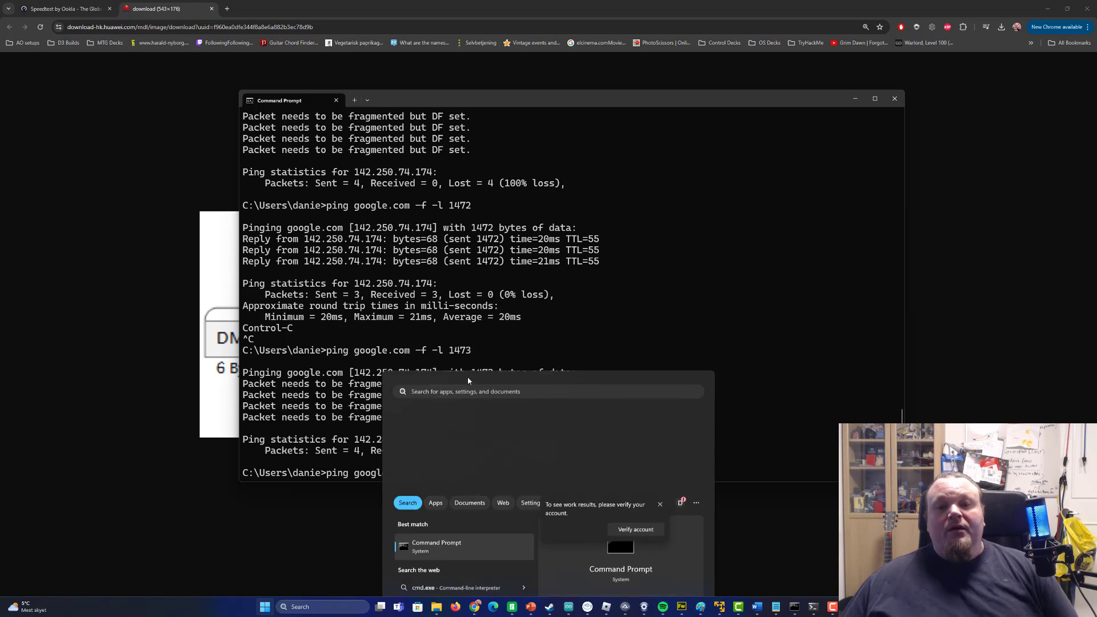
click(436, 546)
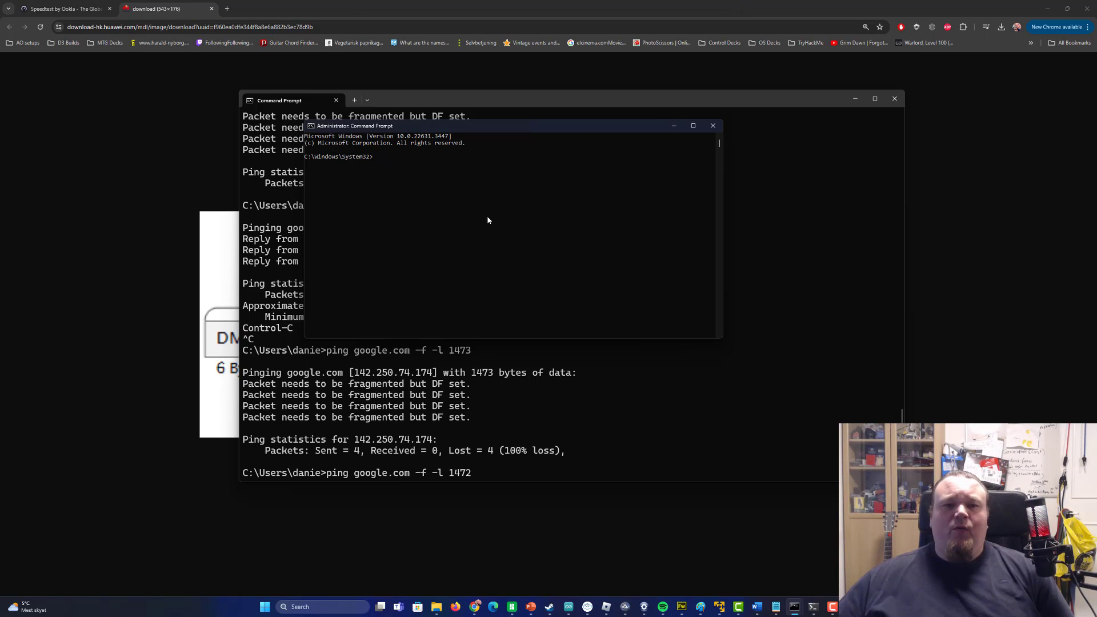
Run netsh int ipv4 set subinterface "Ethernet" mtu=1500 store=persistent in the admin prompt.
text(fallout)
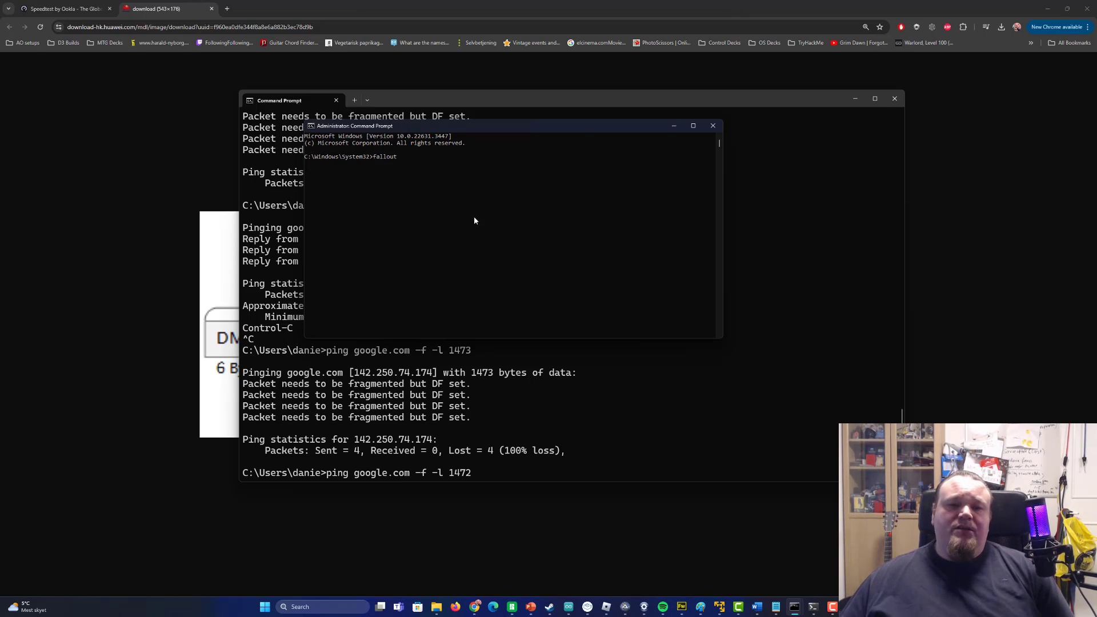
text(f)
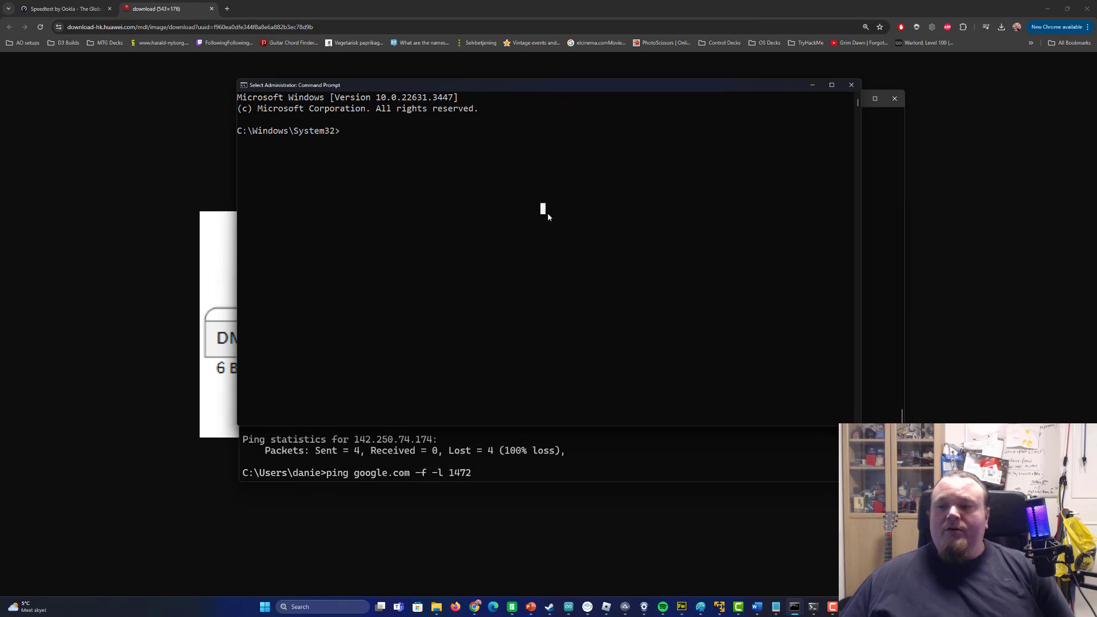
text(netsh)
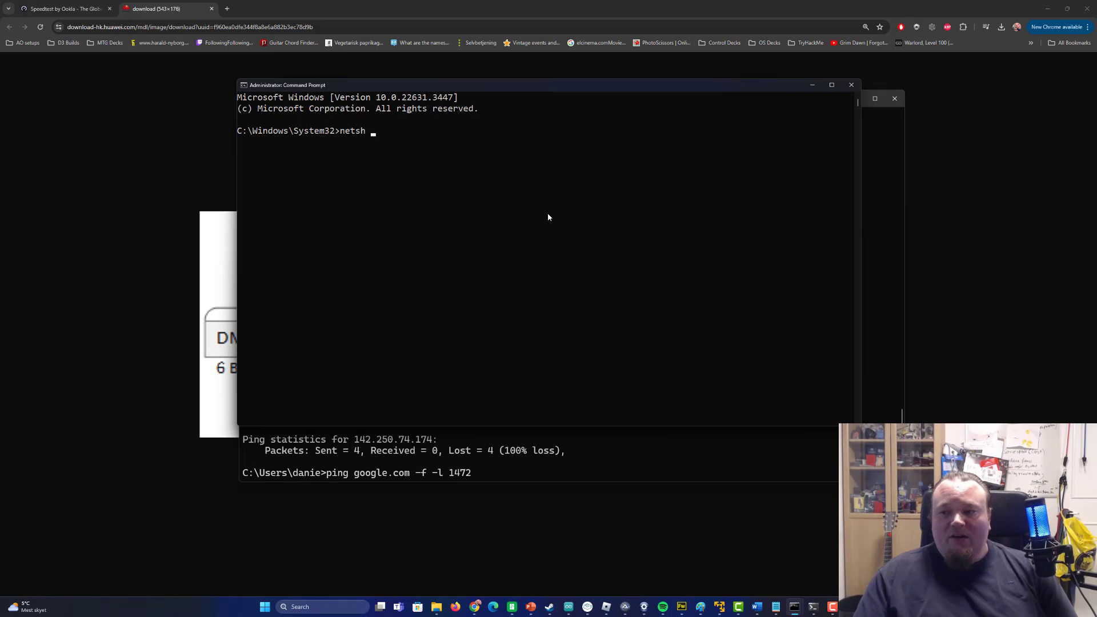
text(int ipv4 s)
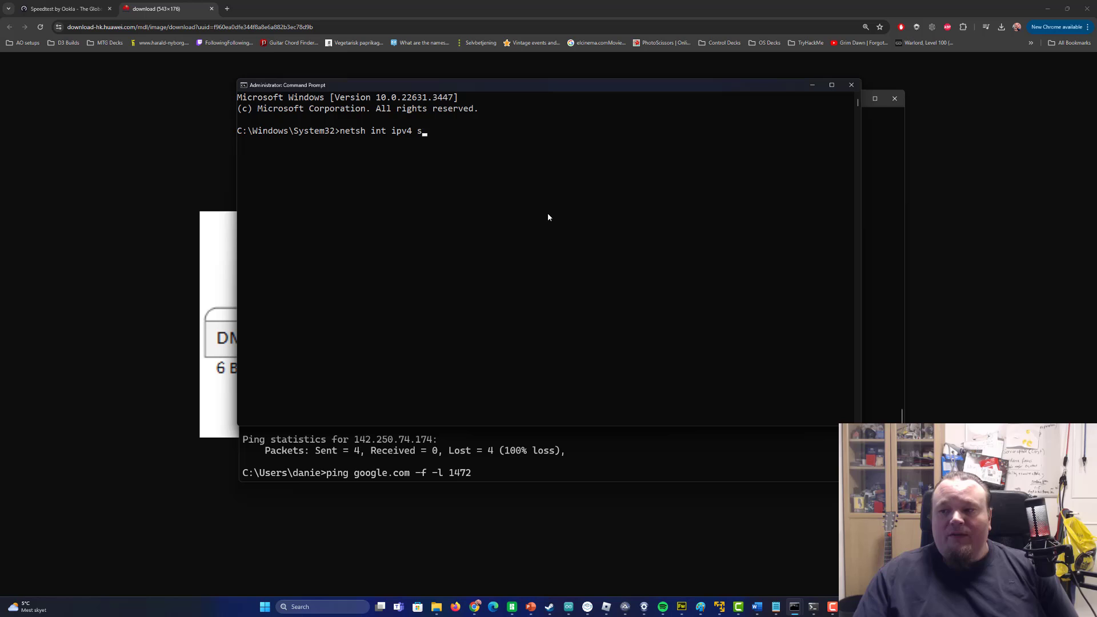
text(et subinterface)
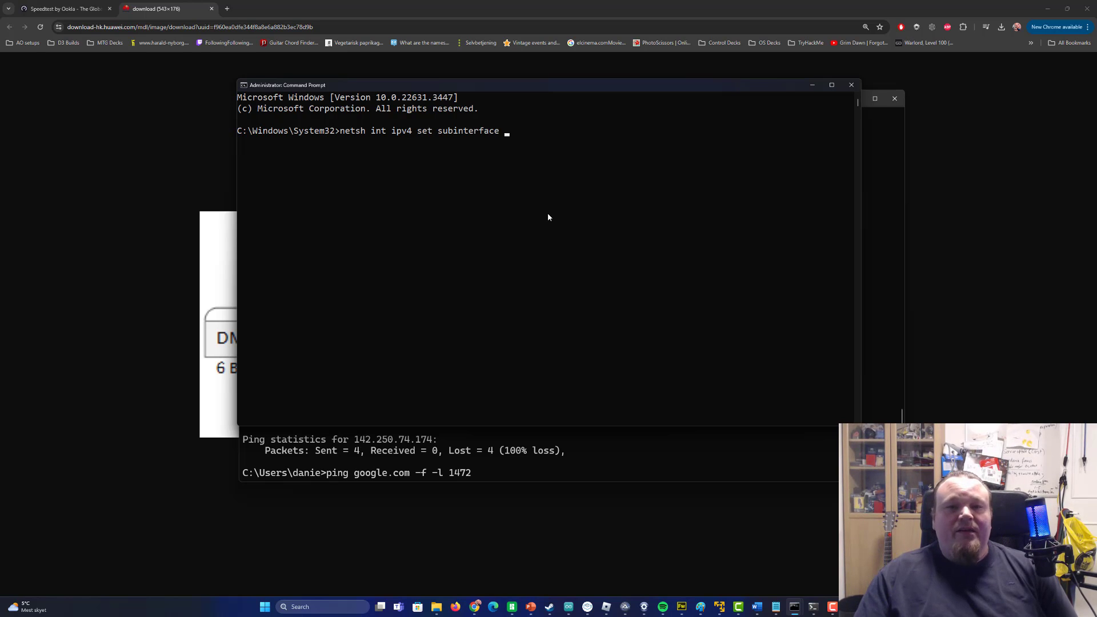
text("Ethernet)
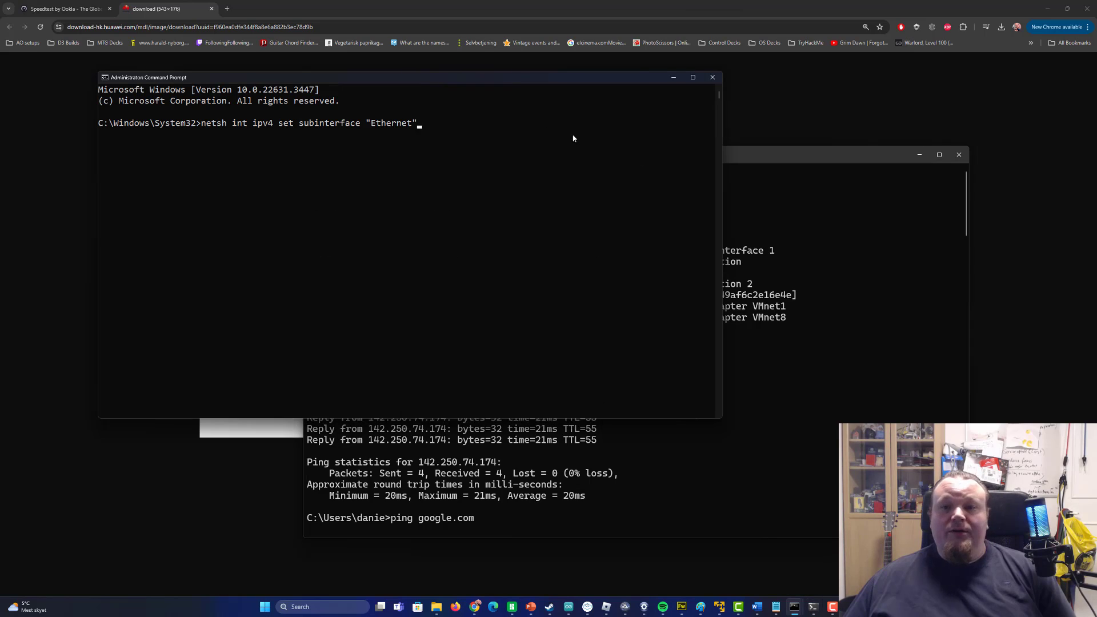
text(mt)
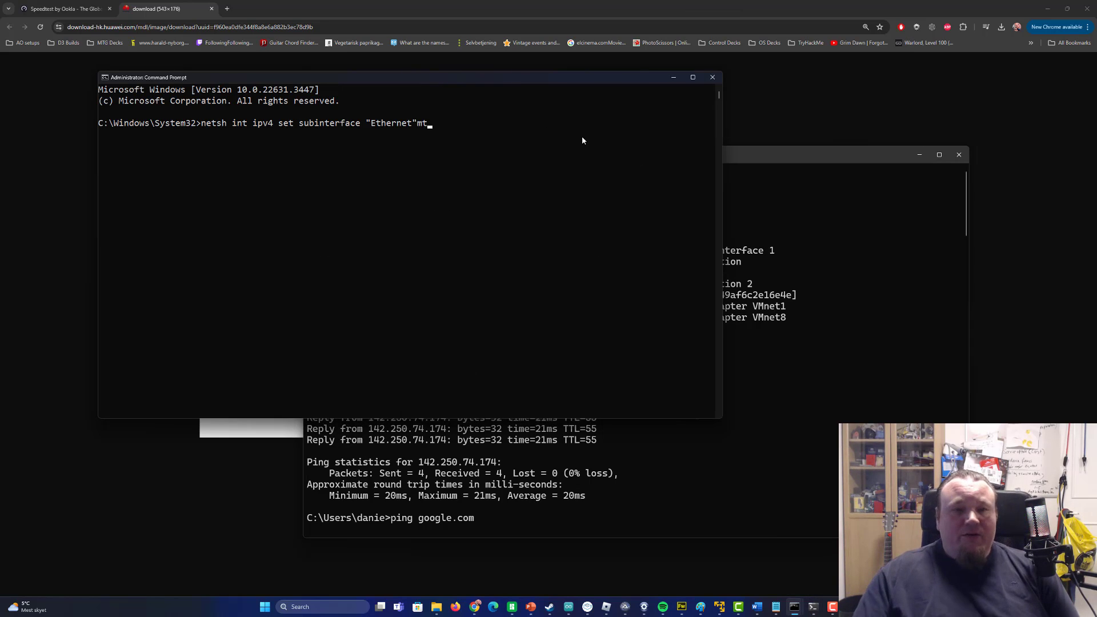
text(" mt")
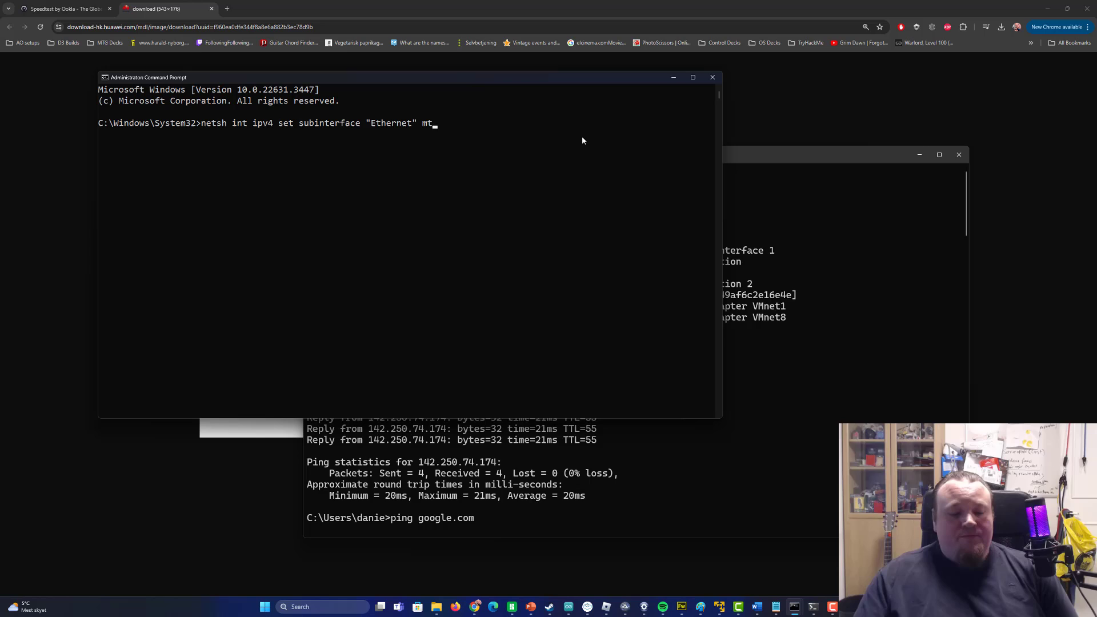
text(u=1500)
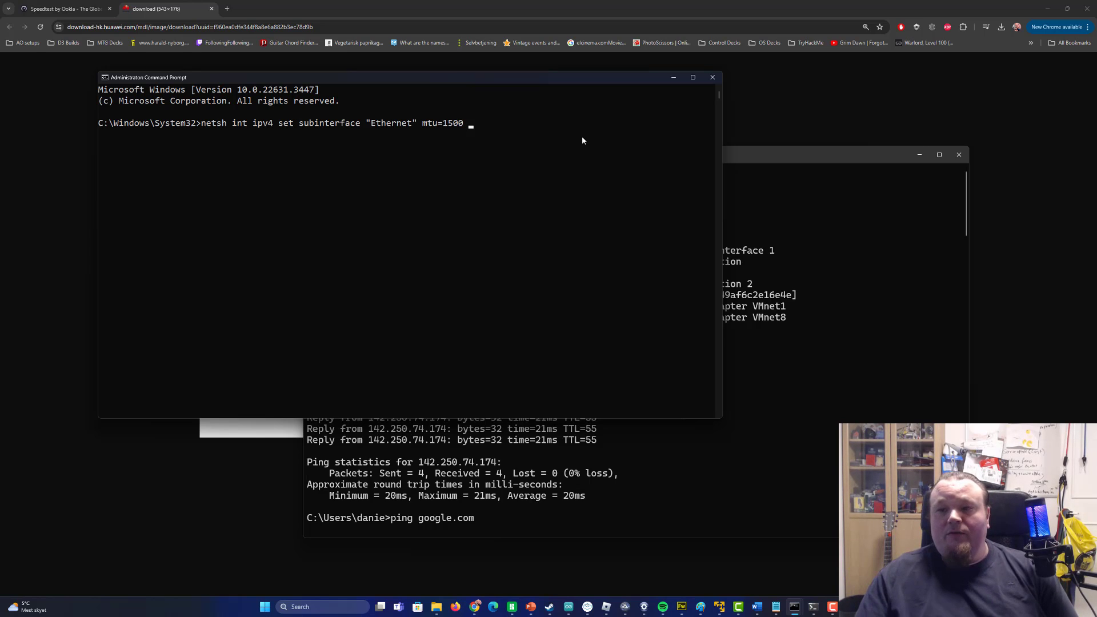
text(store=persistent)
click(572, 518)
text( -f -l 1472)
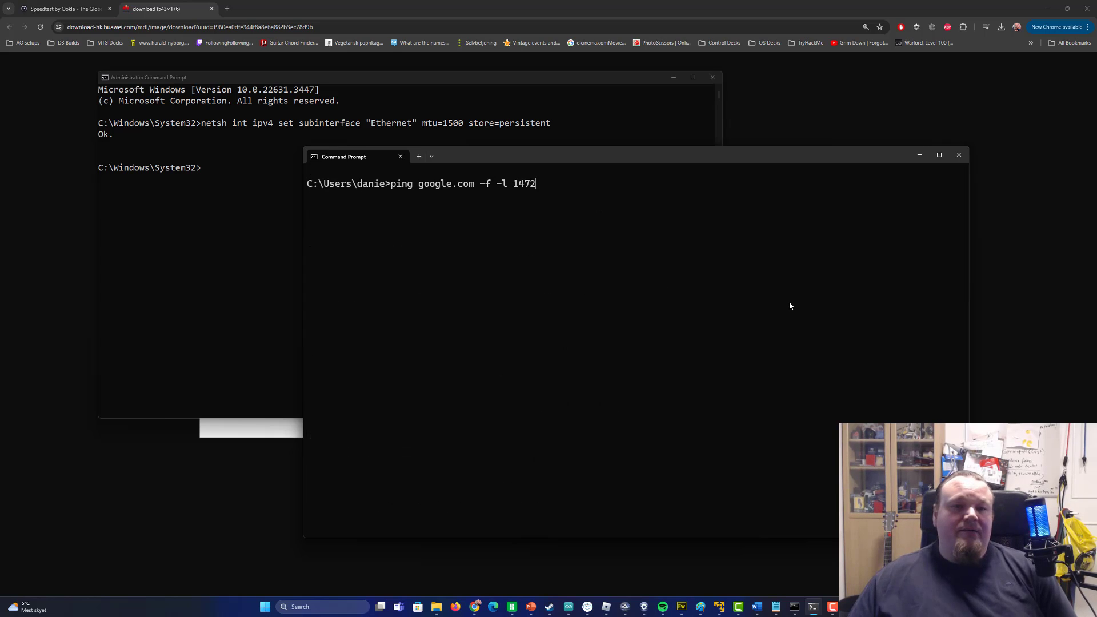
Replace the regular prompt's line with 'netsh interface ipv4 show subinterfaces'.
text(1200)
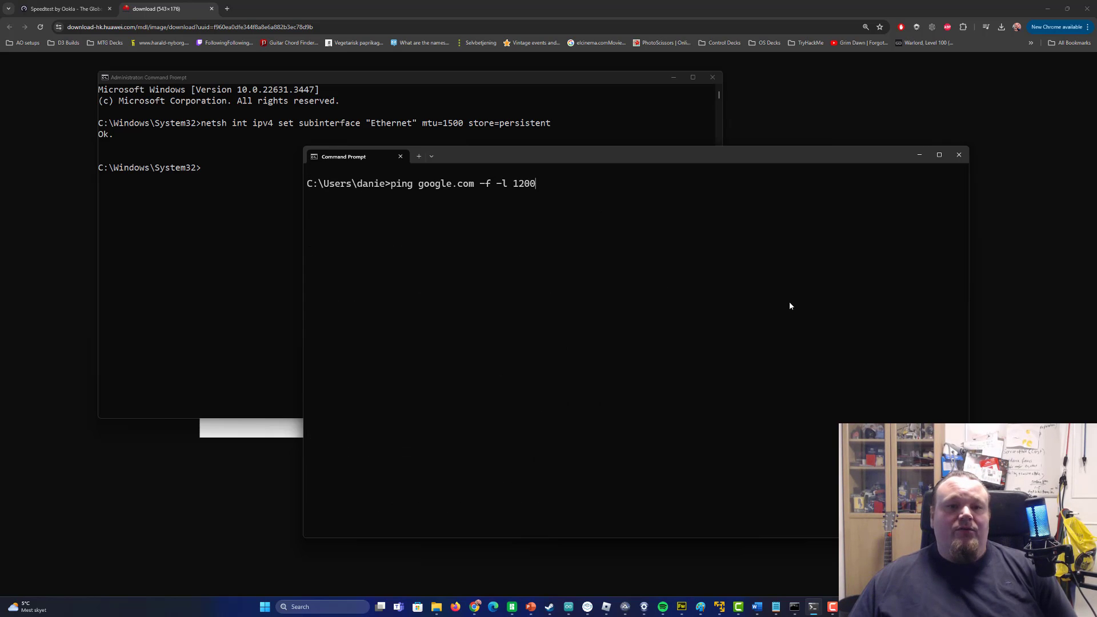
text(netsh interface ipv4 show subinterfaces)
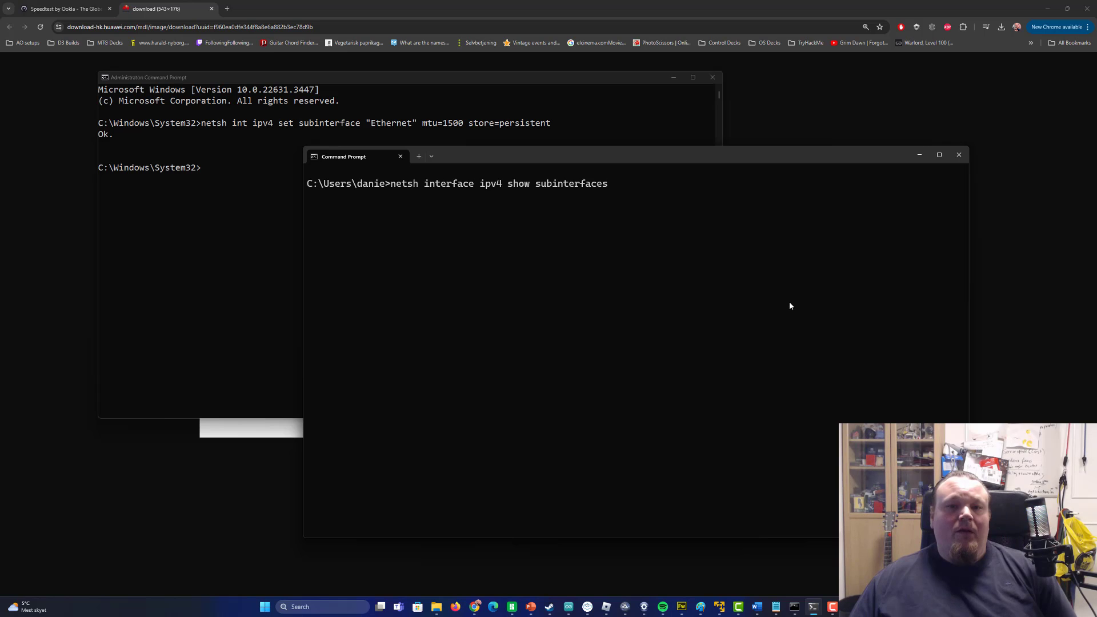